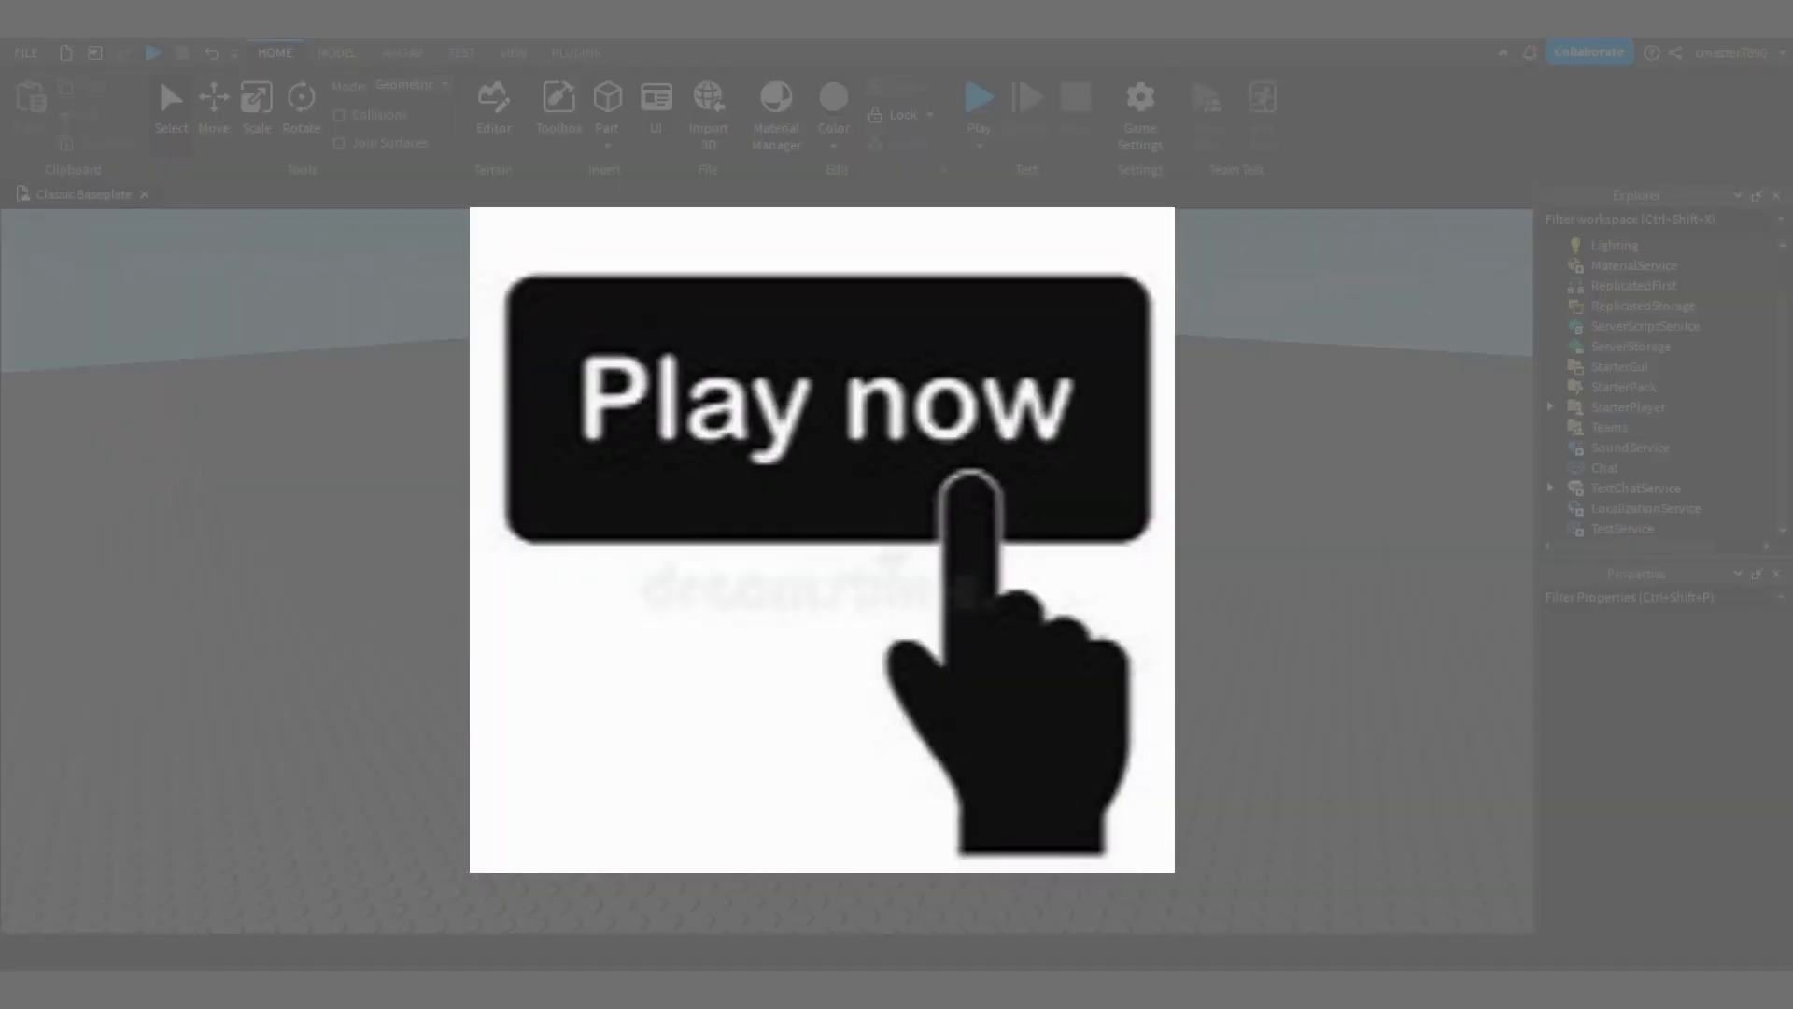
# Add a ScreenGui under StarterGui and rename it Play.
pyautogui.click(1411, 424)
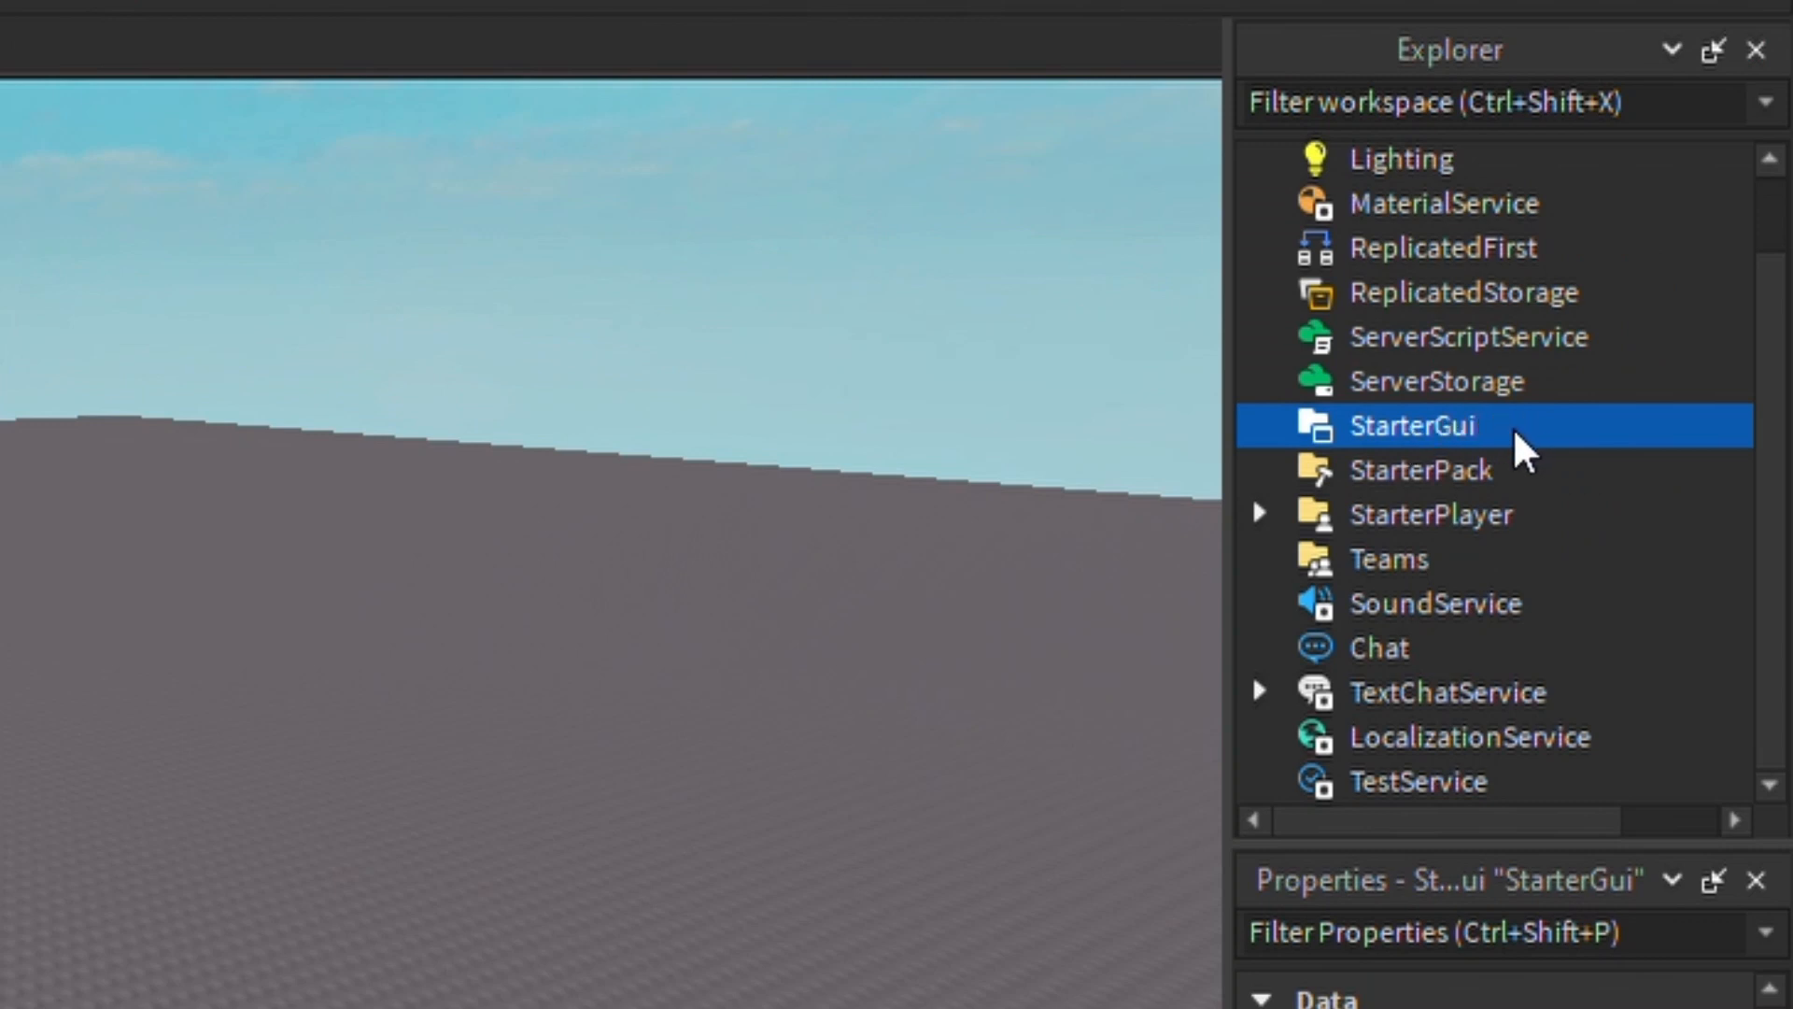
pyautogui.moveTo(1525, 517)
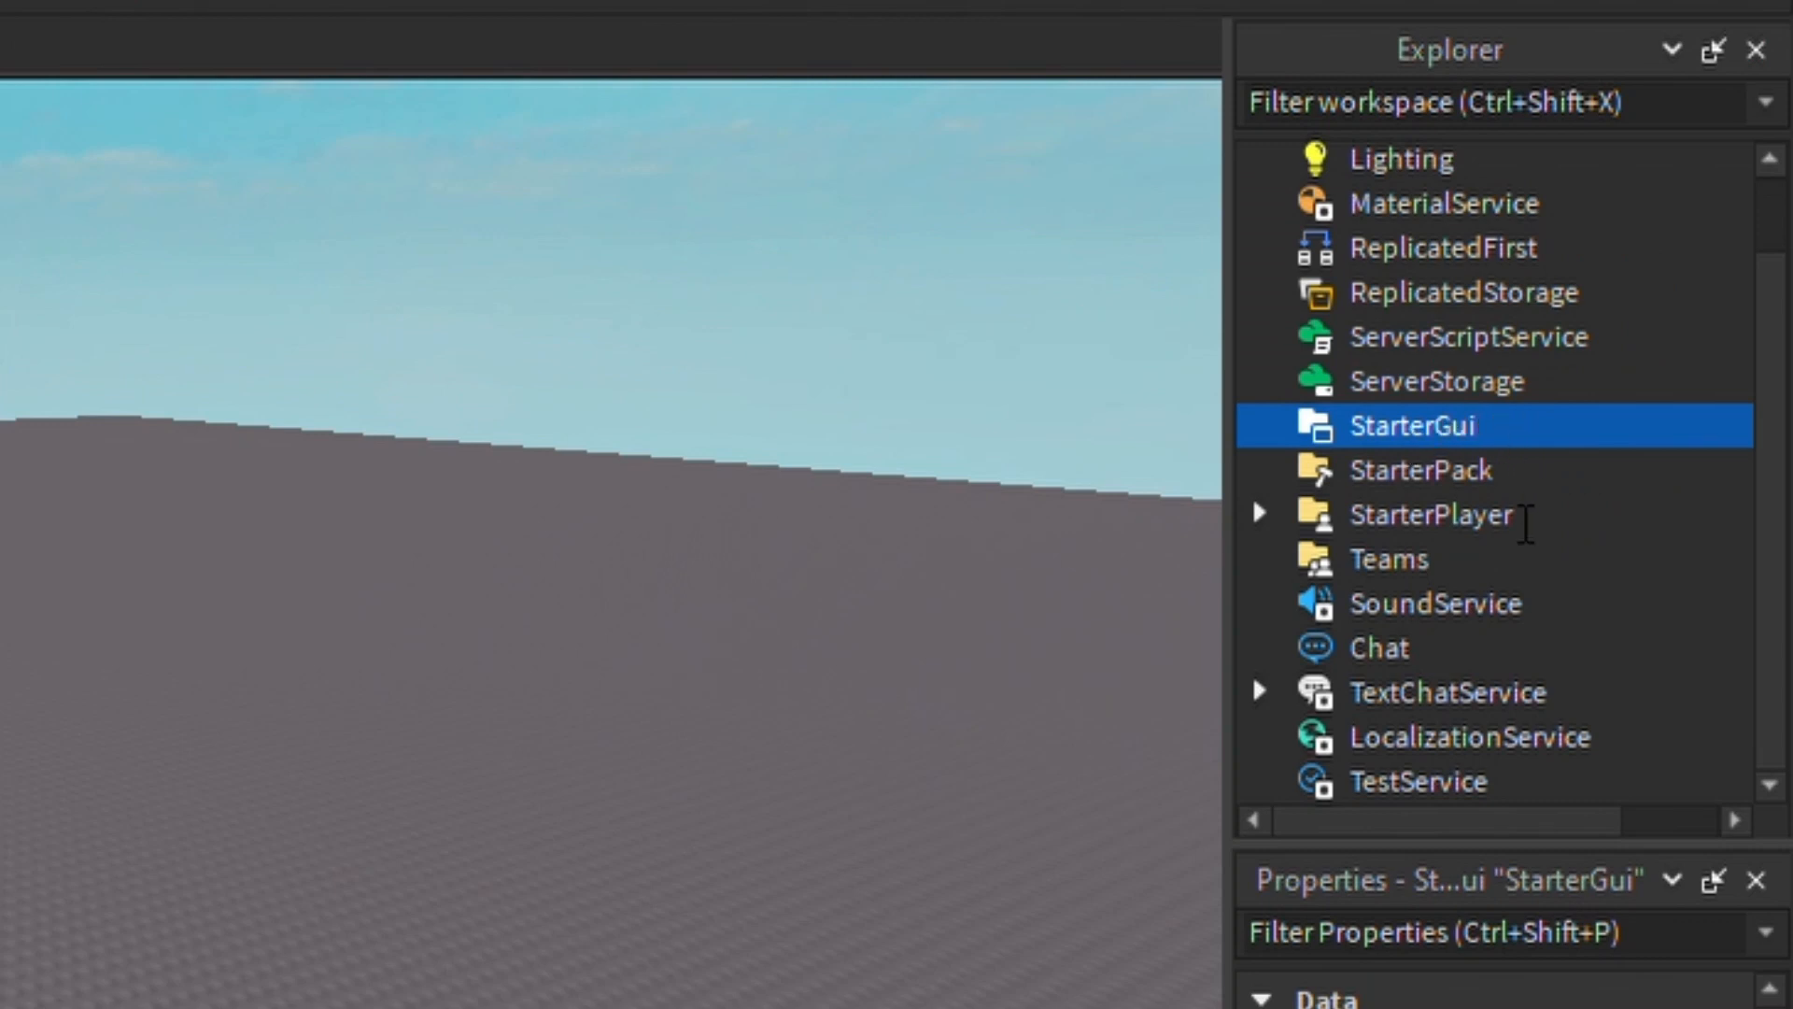
pyautogui.moveTo(1493, 629)
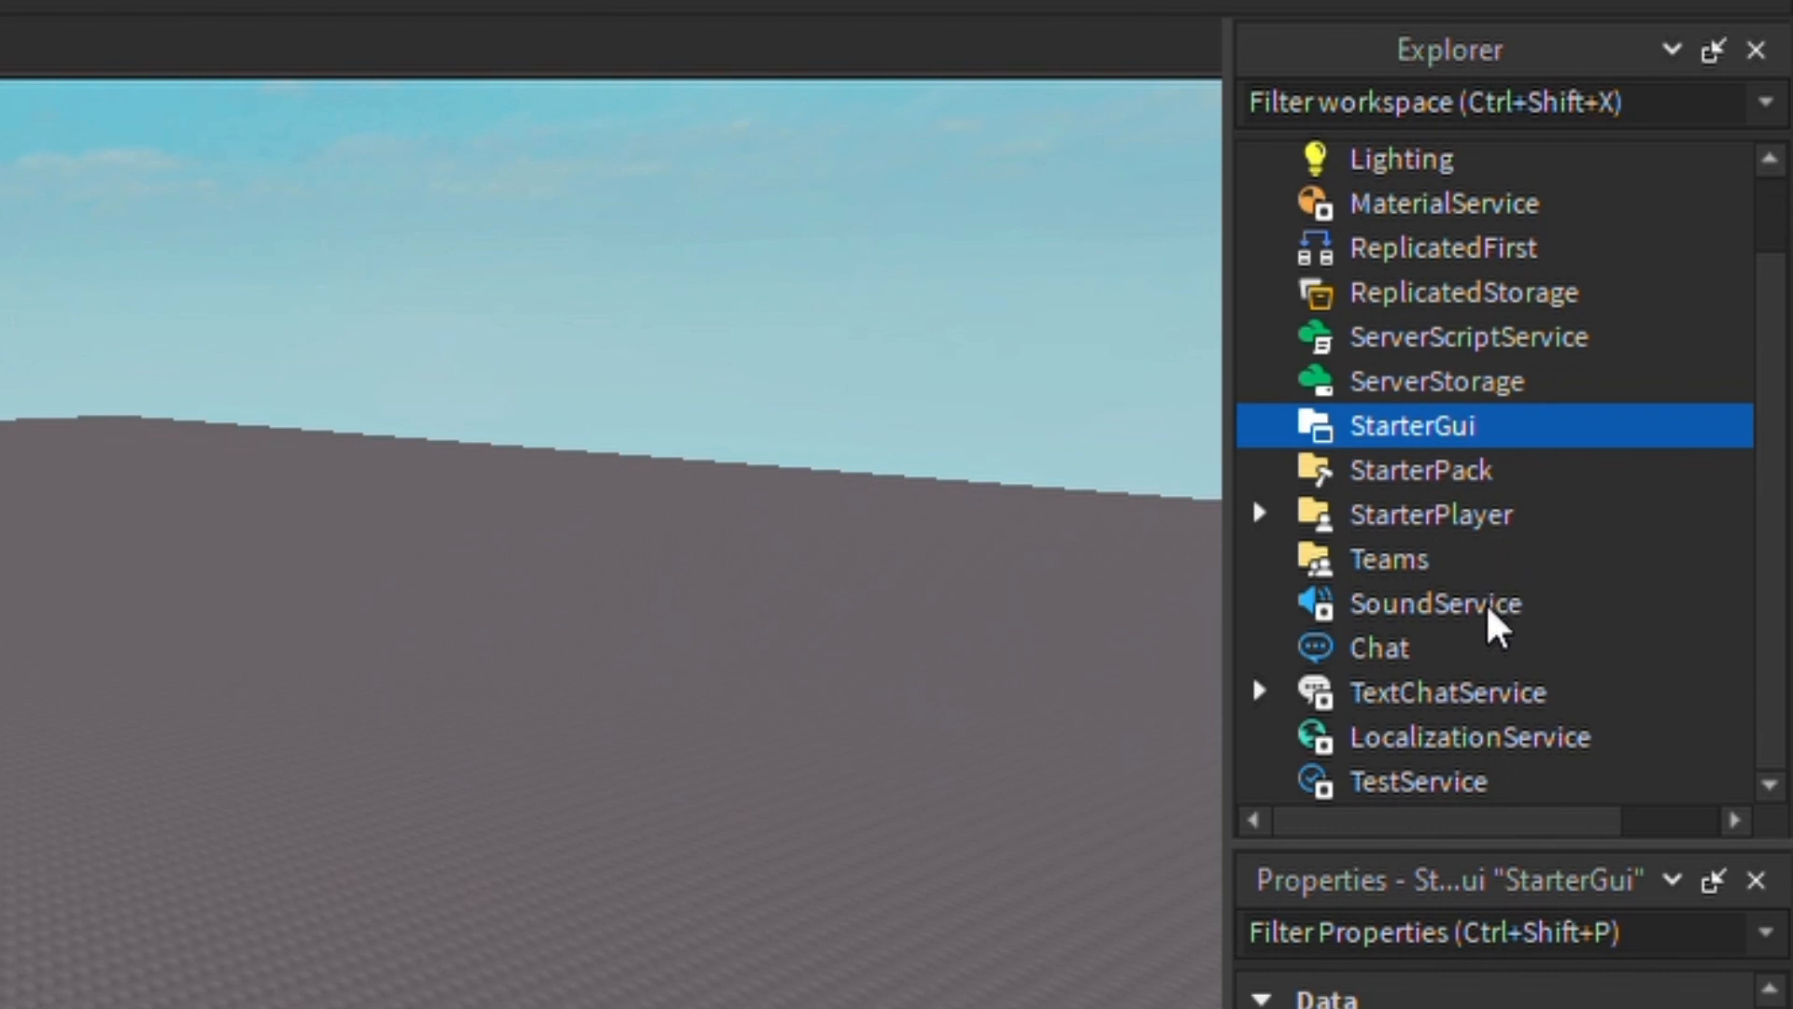
pyautogui.click(1258, 423)
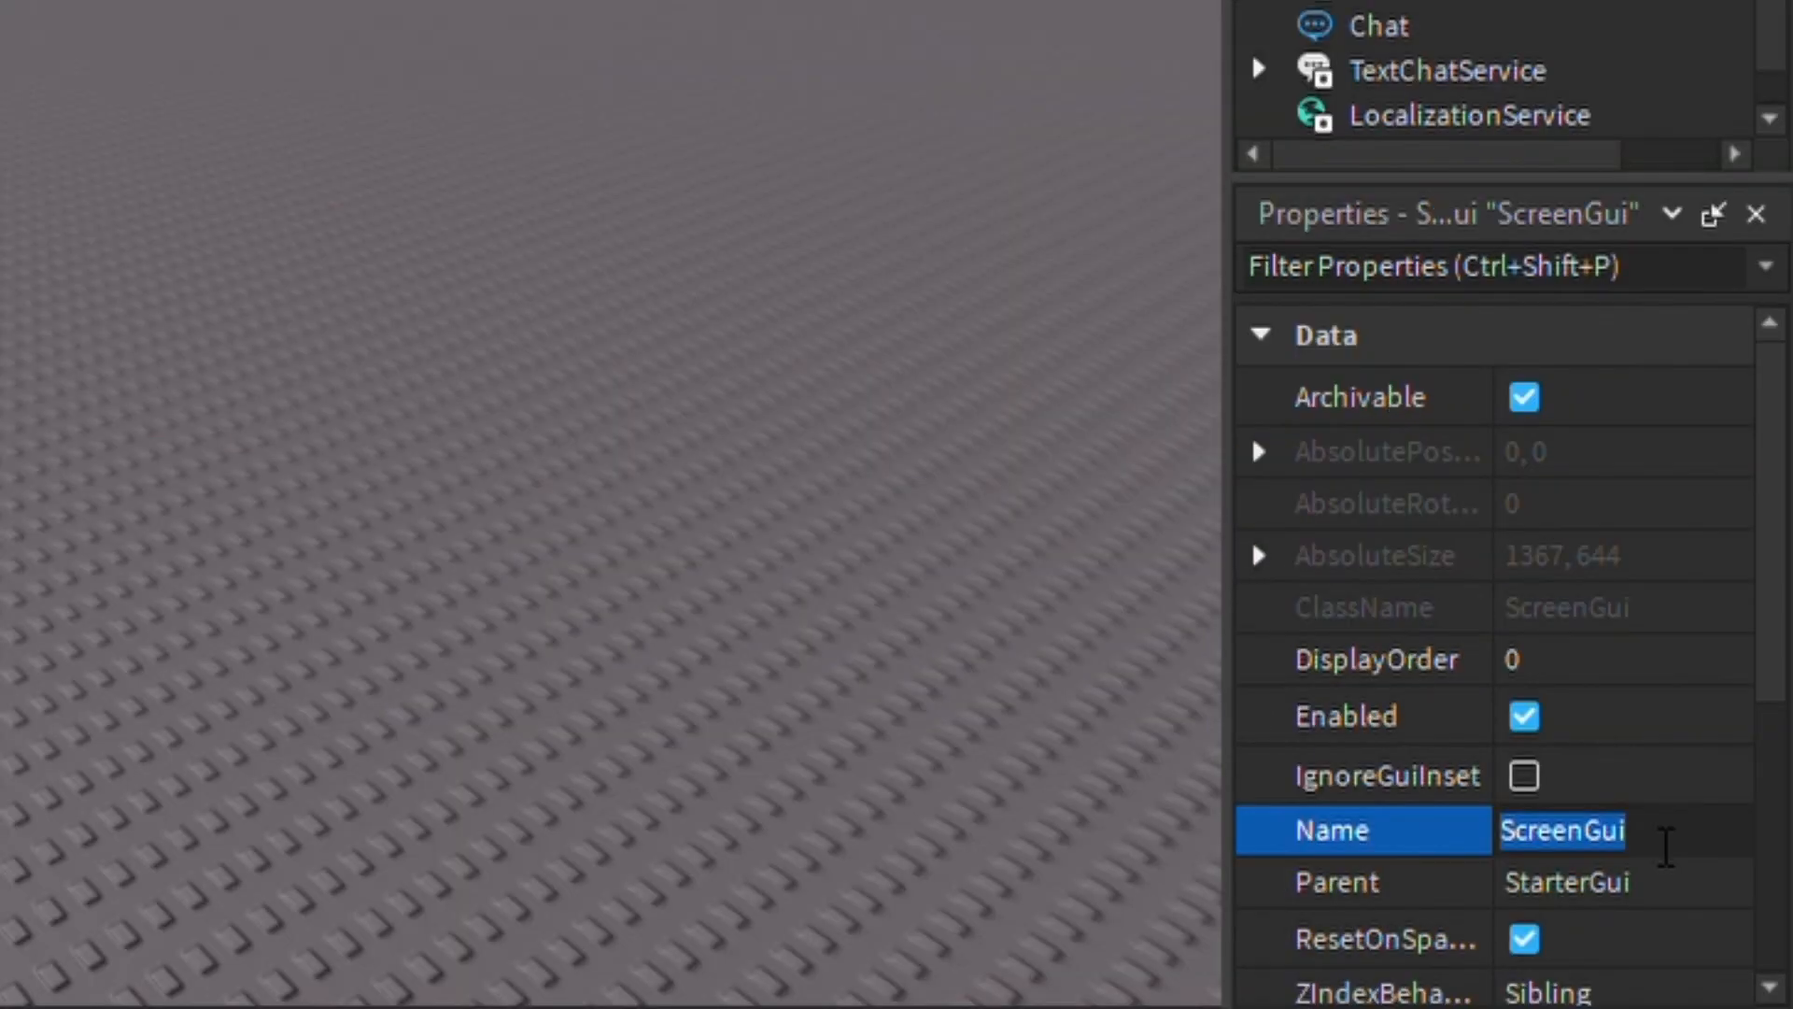
pyautogui.write('P')
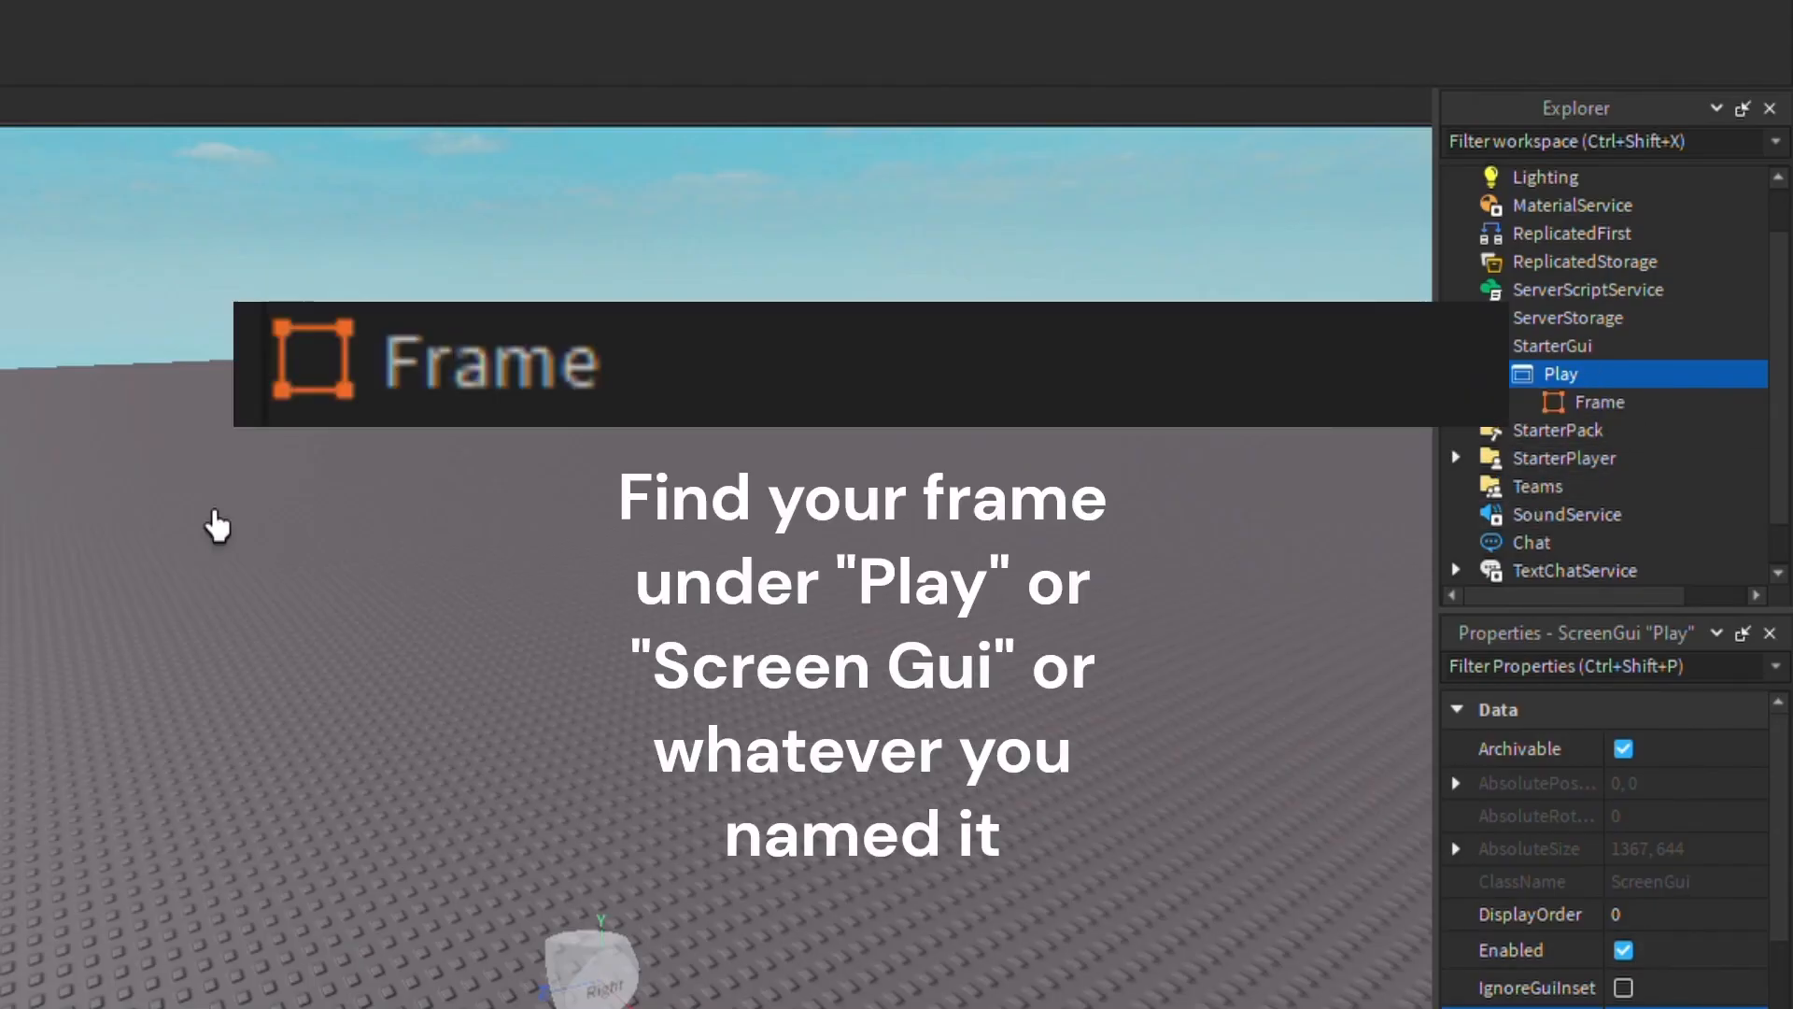
# Resize the Frame in the viewport to a wide 307 x 91 rectangle.
pyautogui.click(1599, 402)
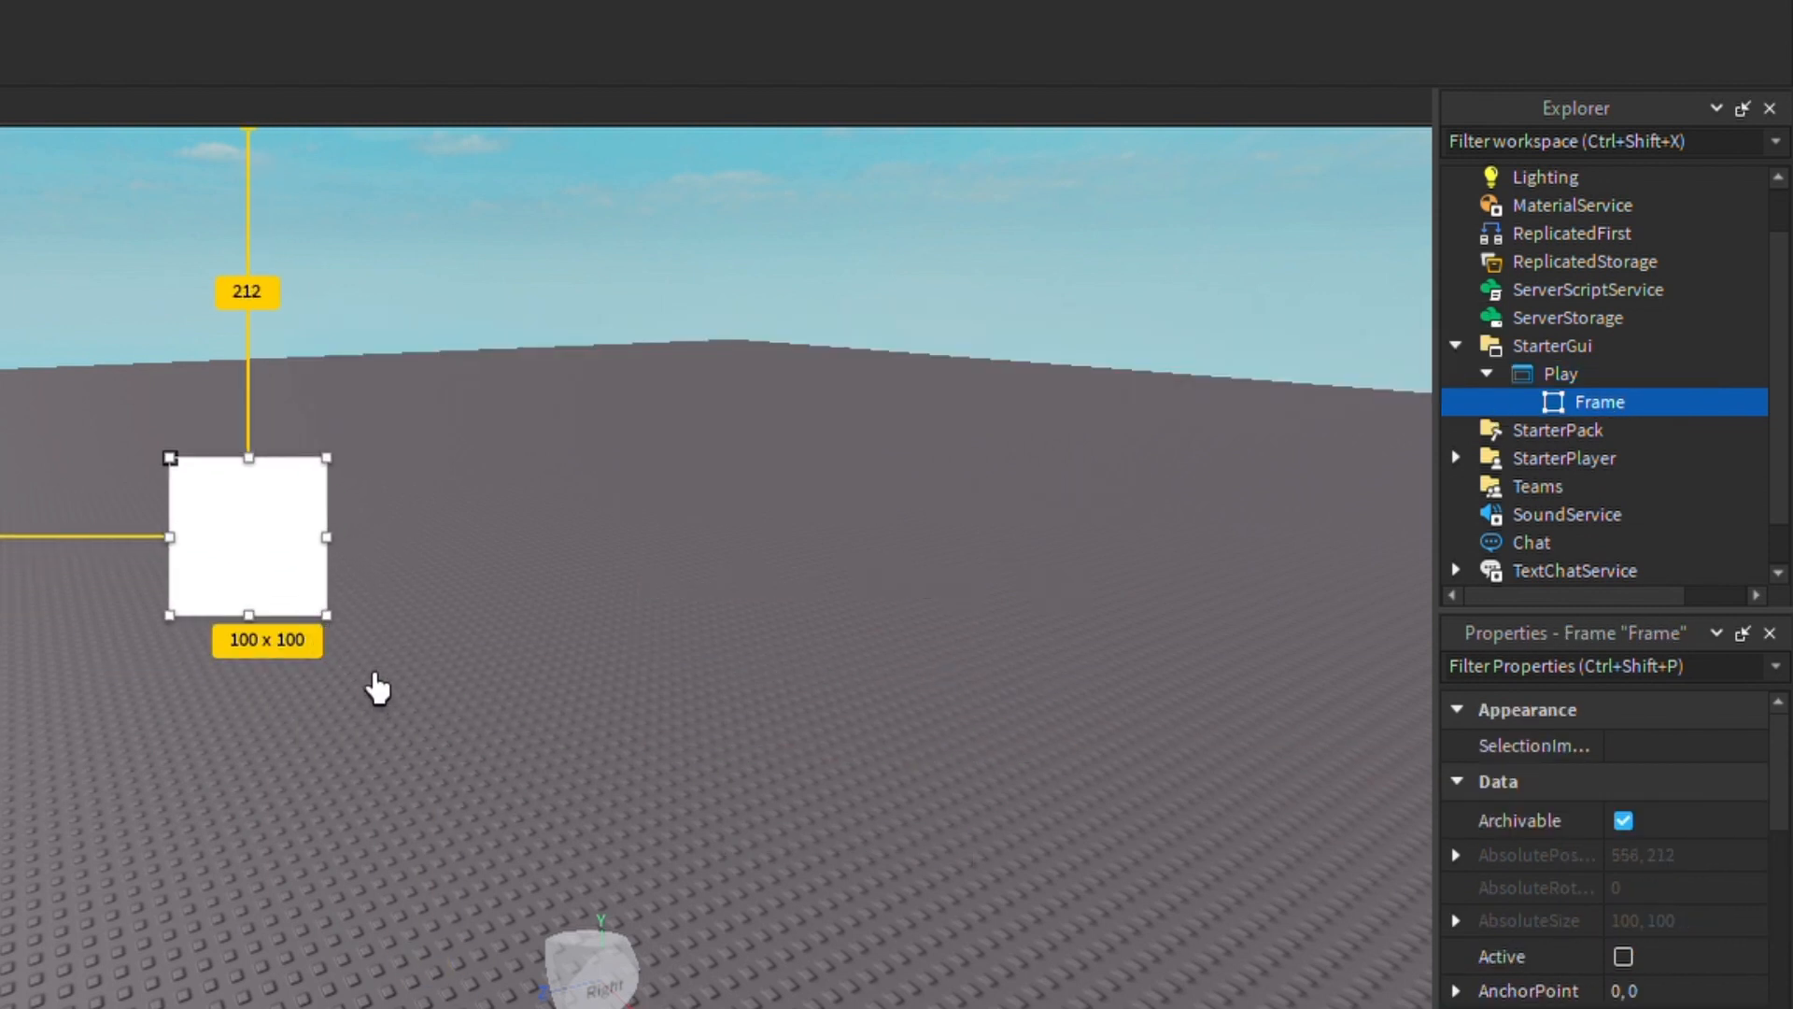
pyautogui.moveTo(331, 617); pyautogui.dragTo(835, 656)
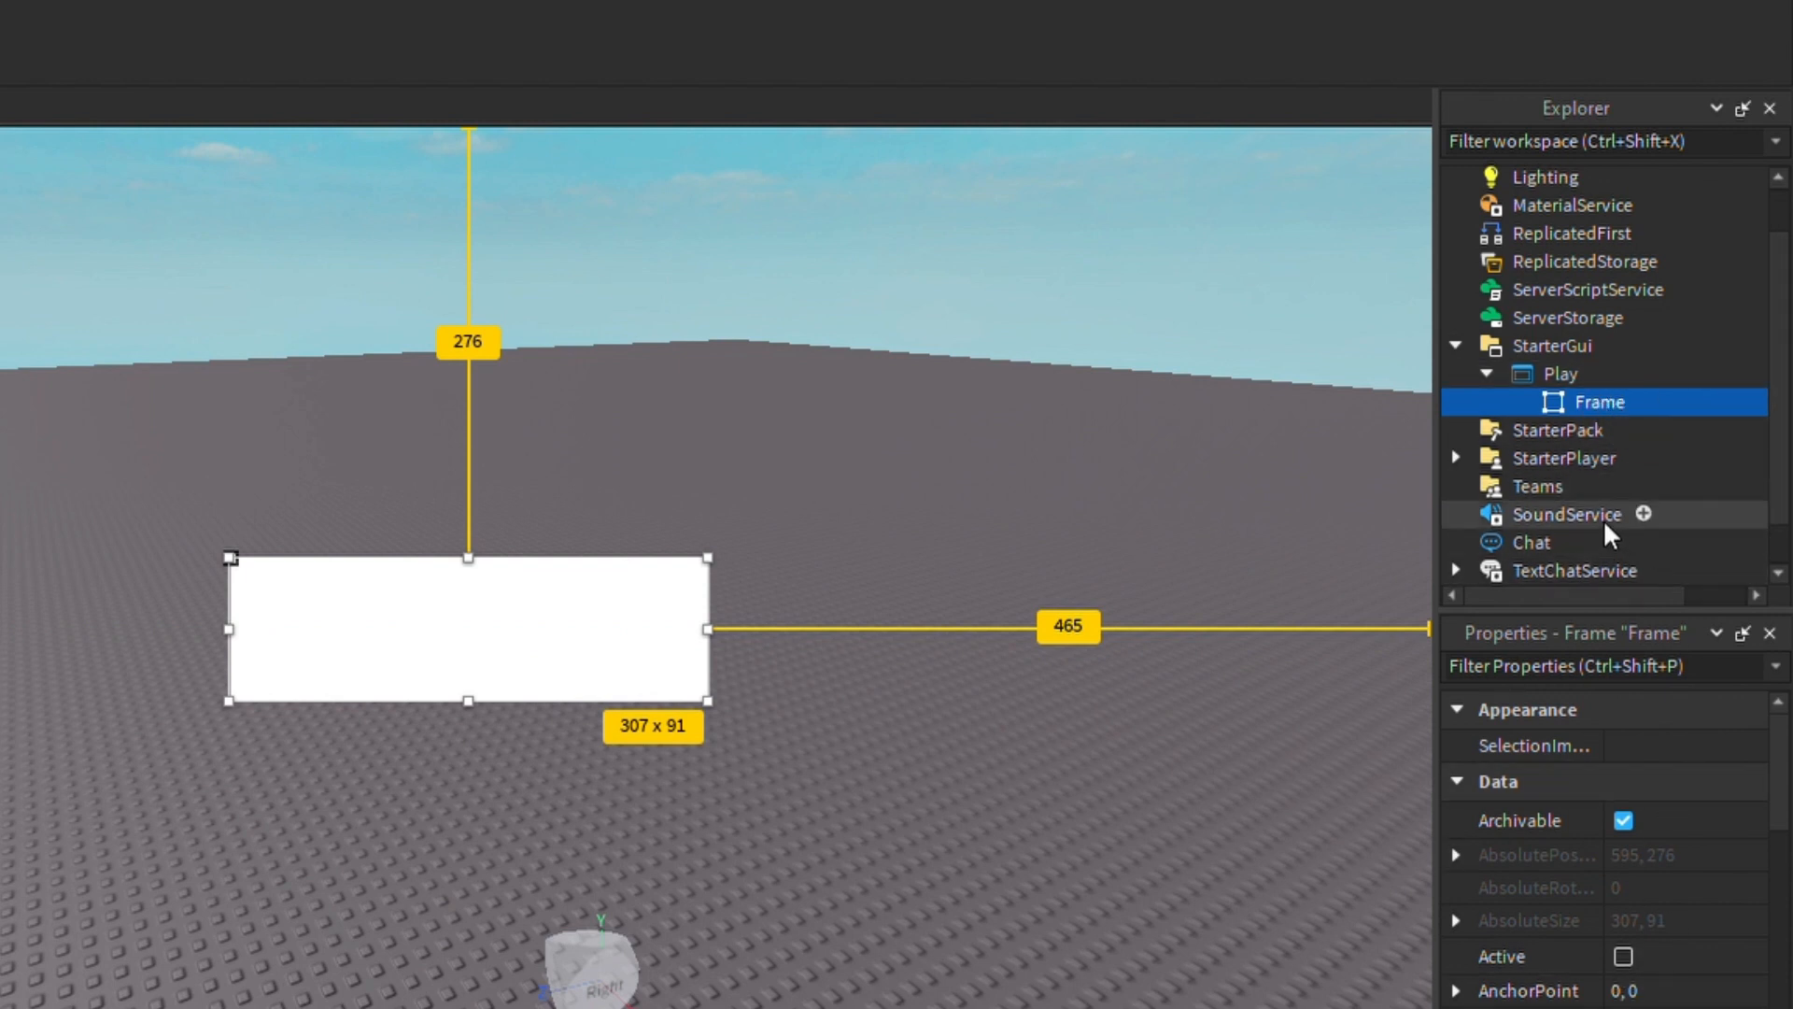
# Rename the Frame to MainFrame in the Explorer.
pyautogui.doubleClick(1600, 402)
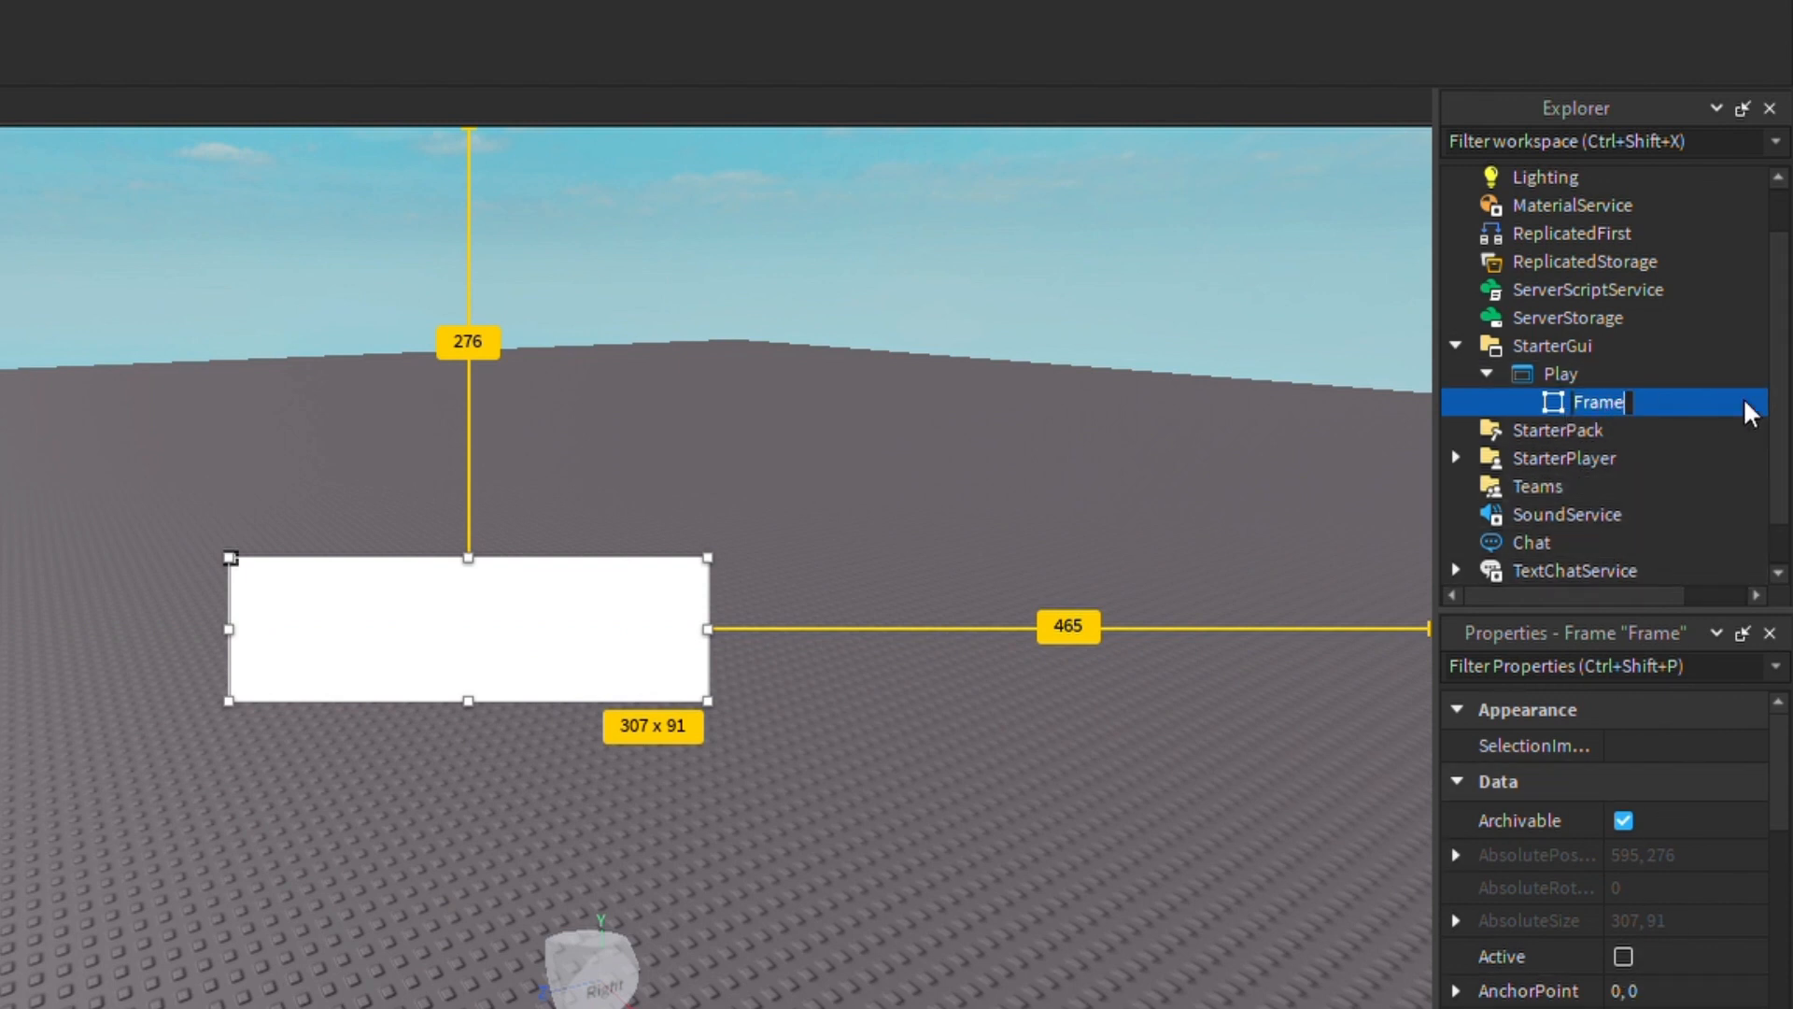
pyautogui.write('MainF')
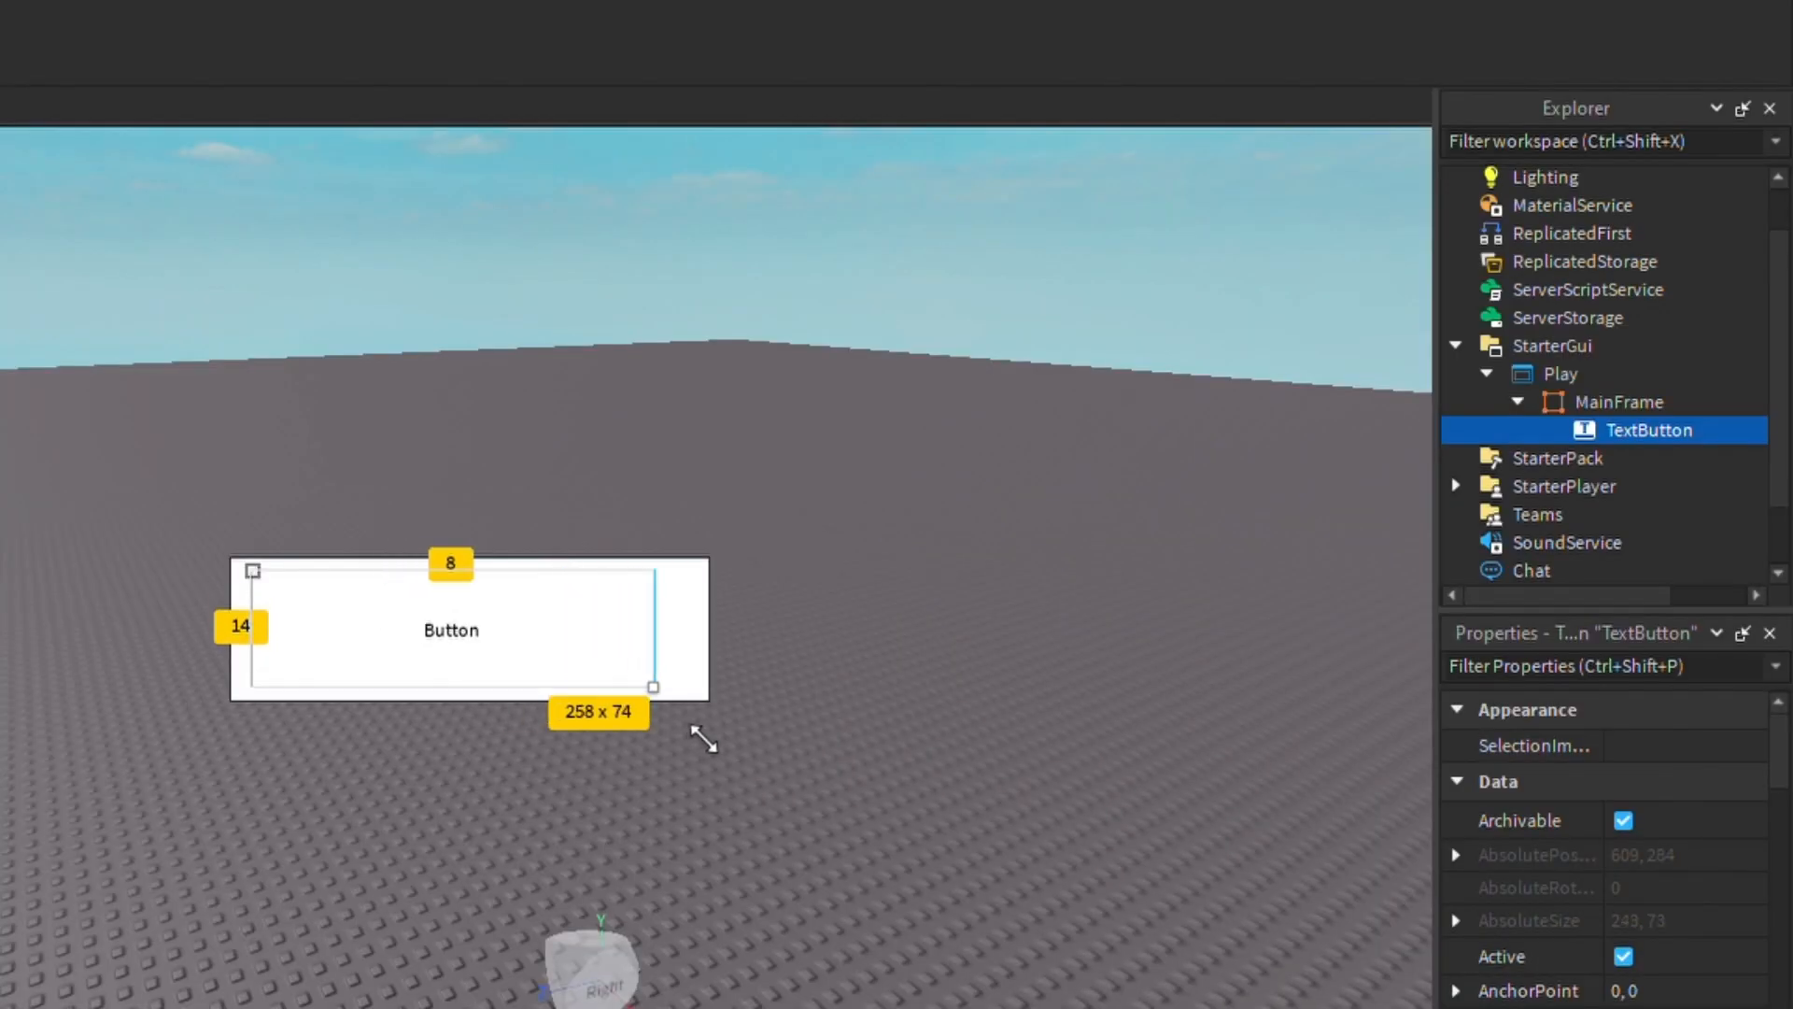
# Stretch the TextButton to 282 x 75 so it nearly fills MainFrame.
pyautogui.moveTo(652, 687); pyautogui.dragTo(687, 687)
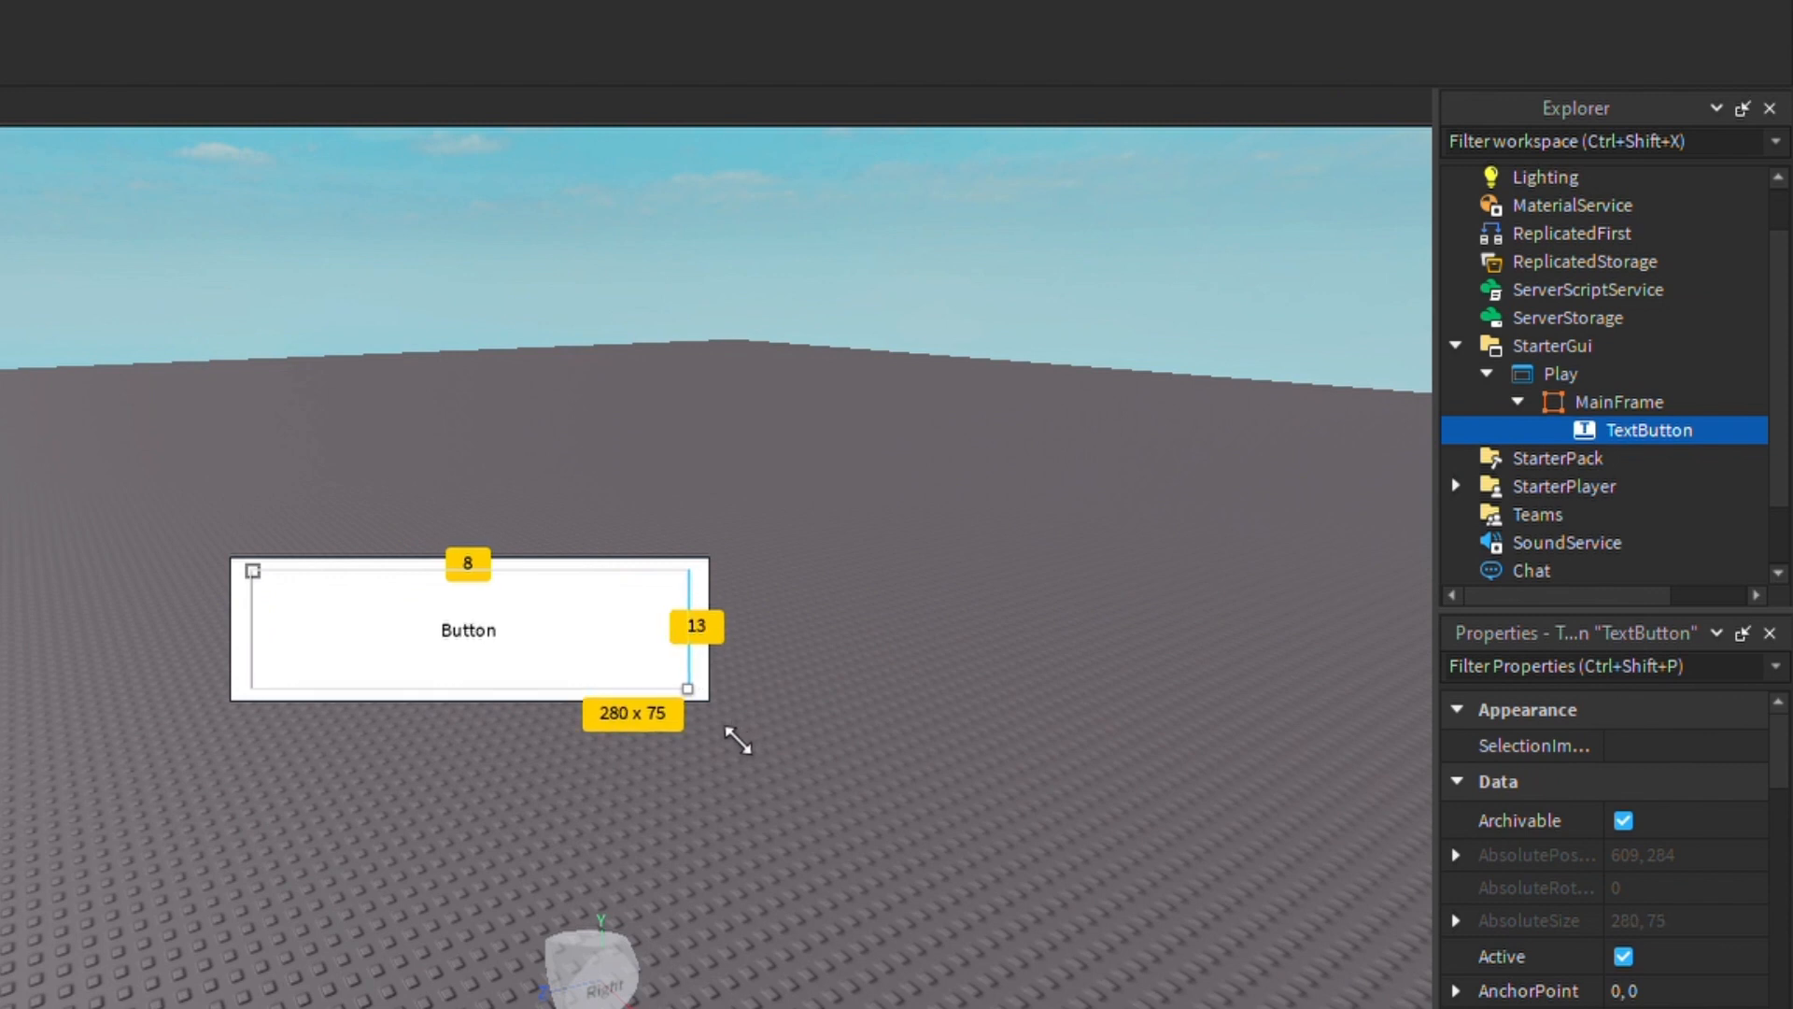
pyautogui.moveTo(691, 687); pyautogui.dragTo(692, 688)
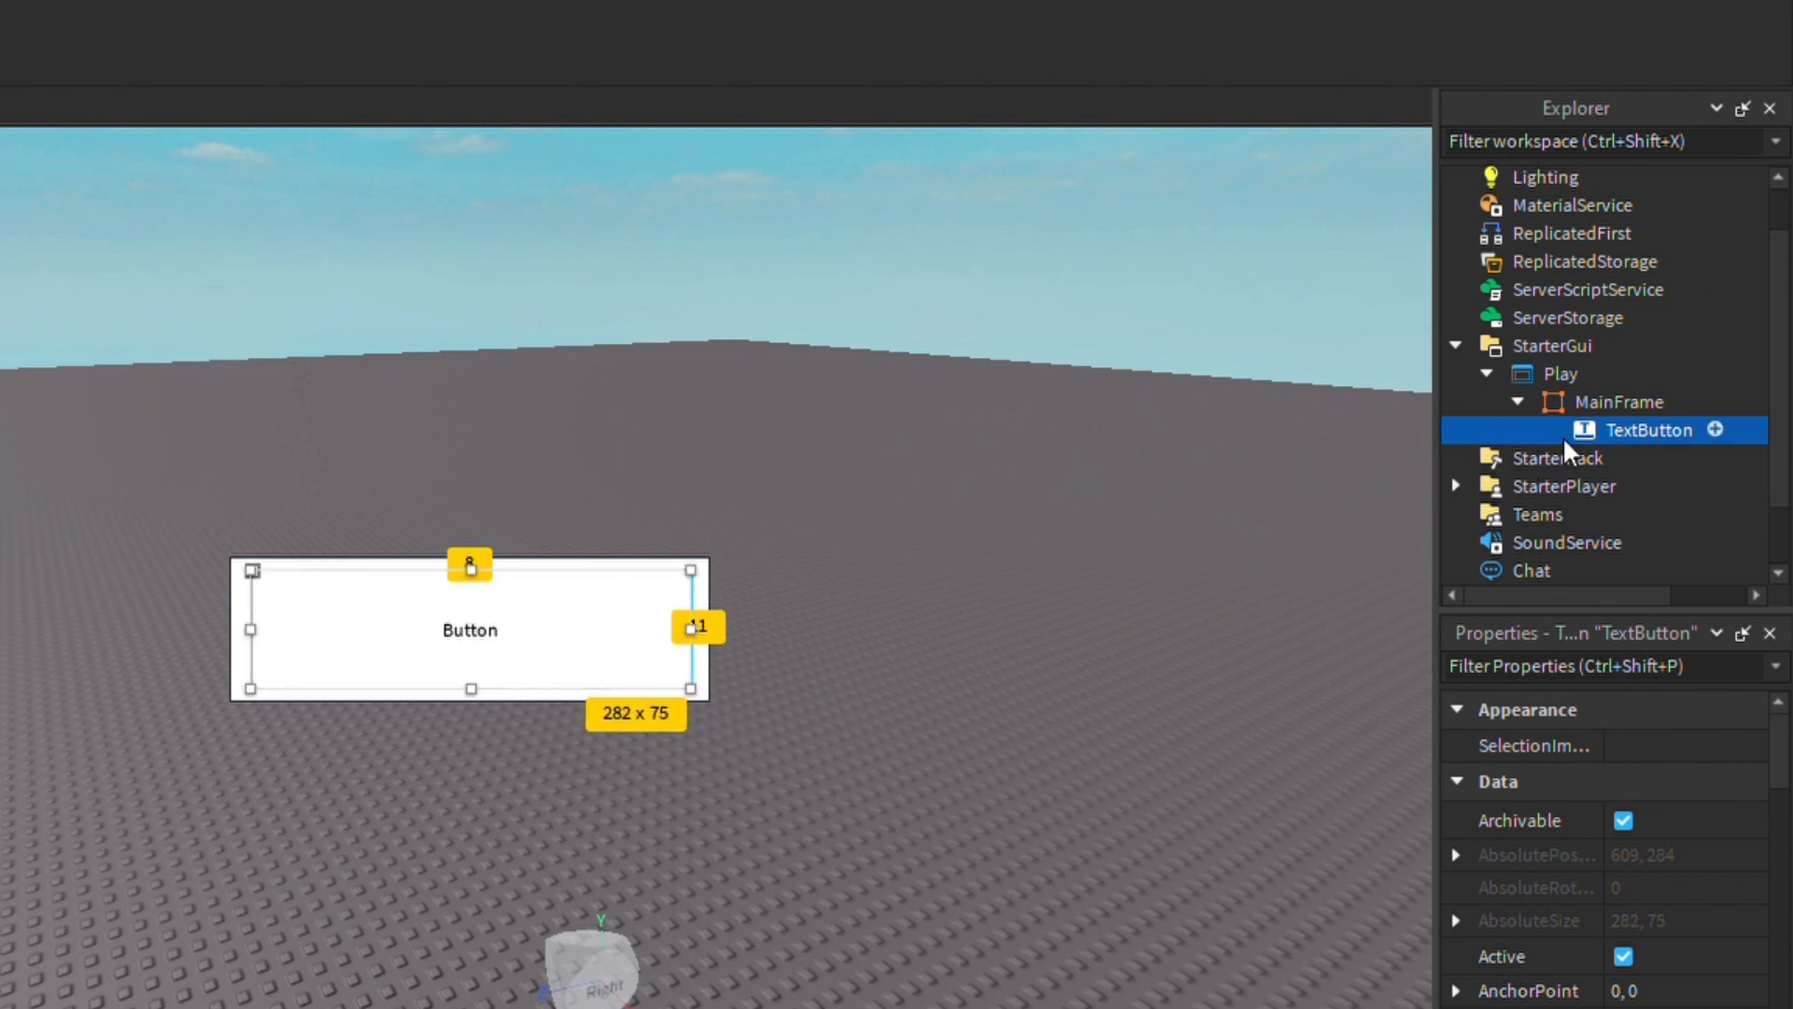
pyautogui.moveTo(1715, 447)
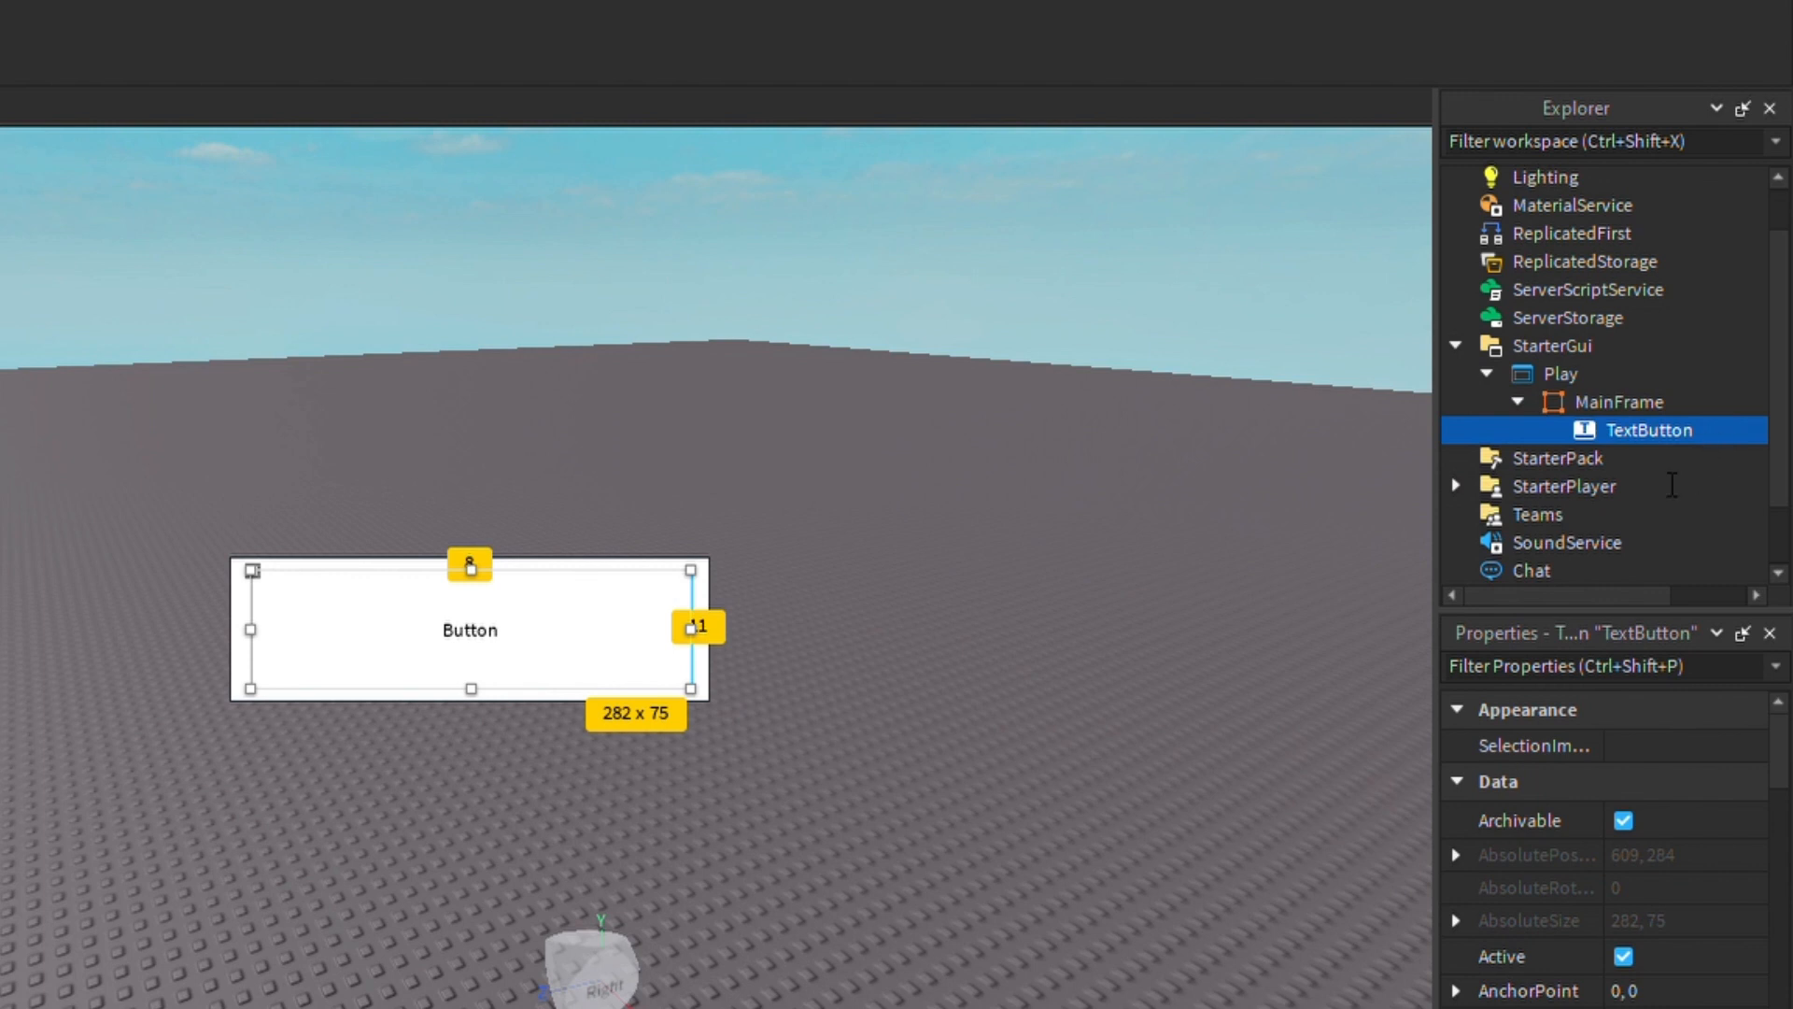
pyautogui.moveTo(1620, 506)
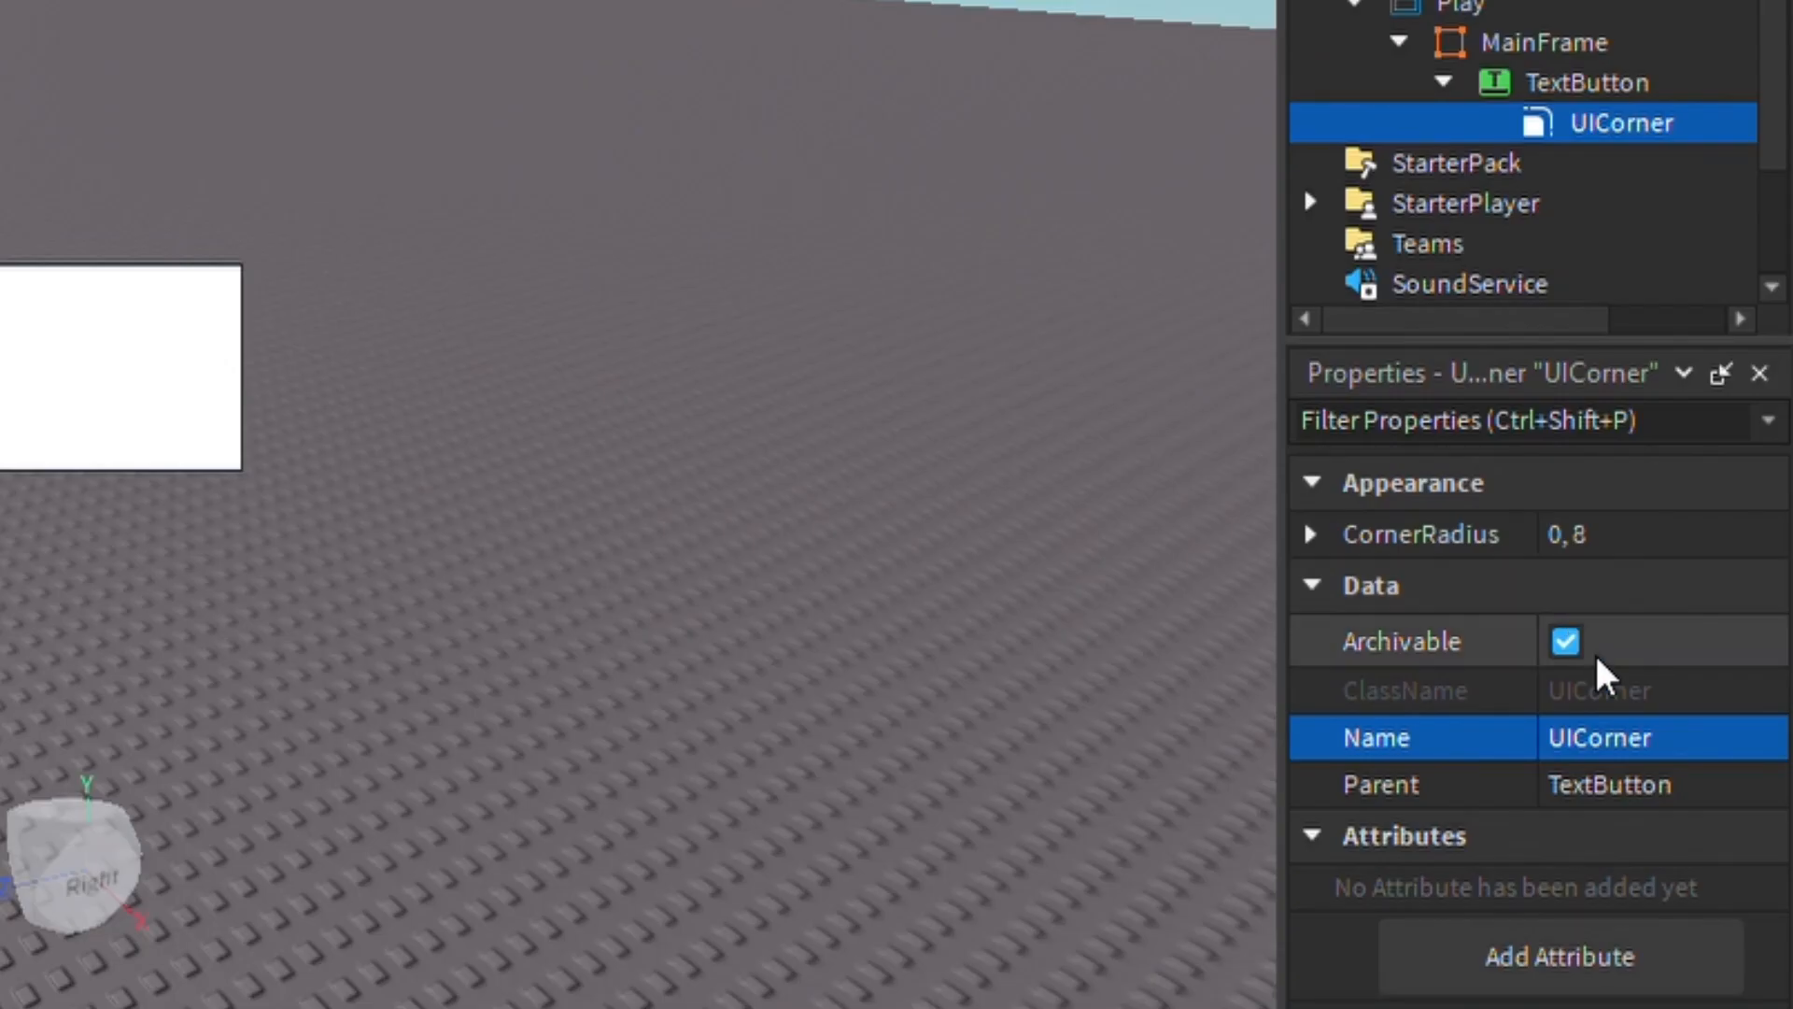
# Set the UICorner's CornerRadius to 0, 25.
pyautogui.click(1658, 534)
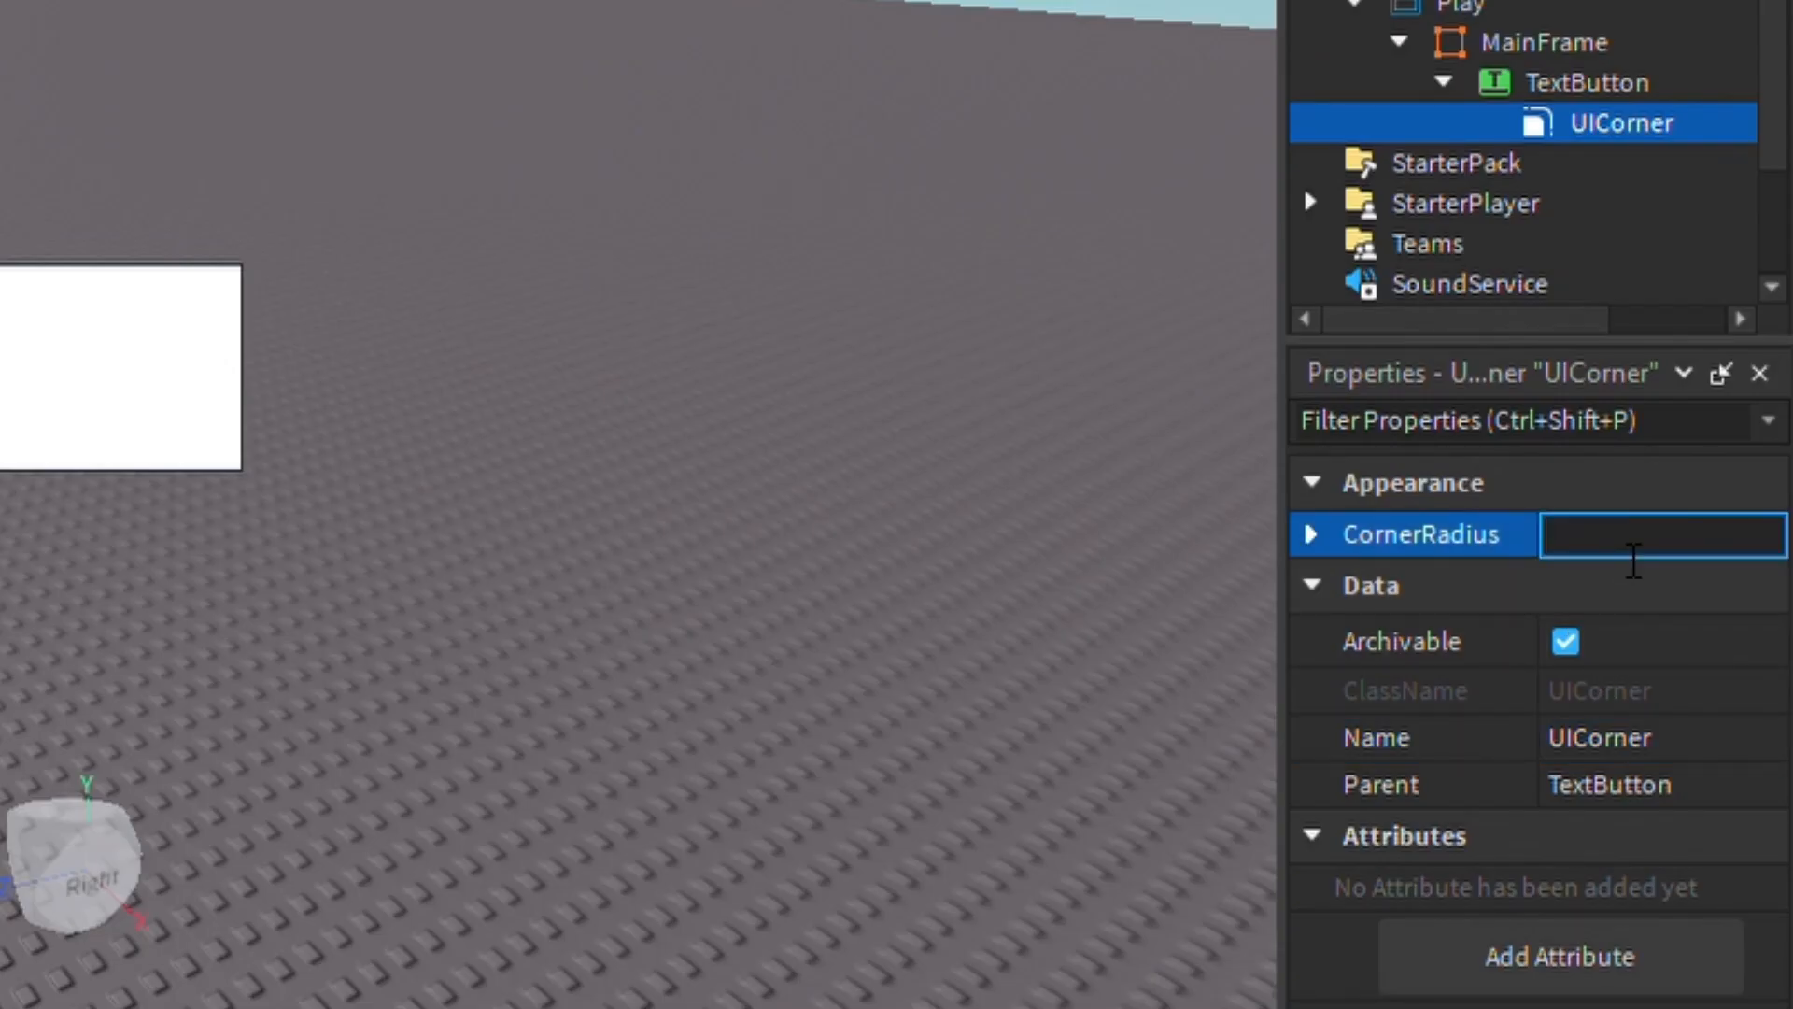
pyautogui.write('0,2')
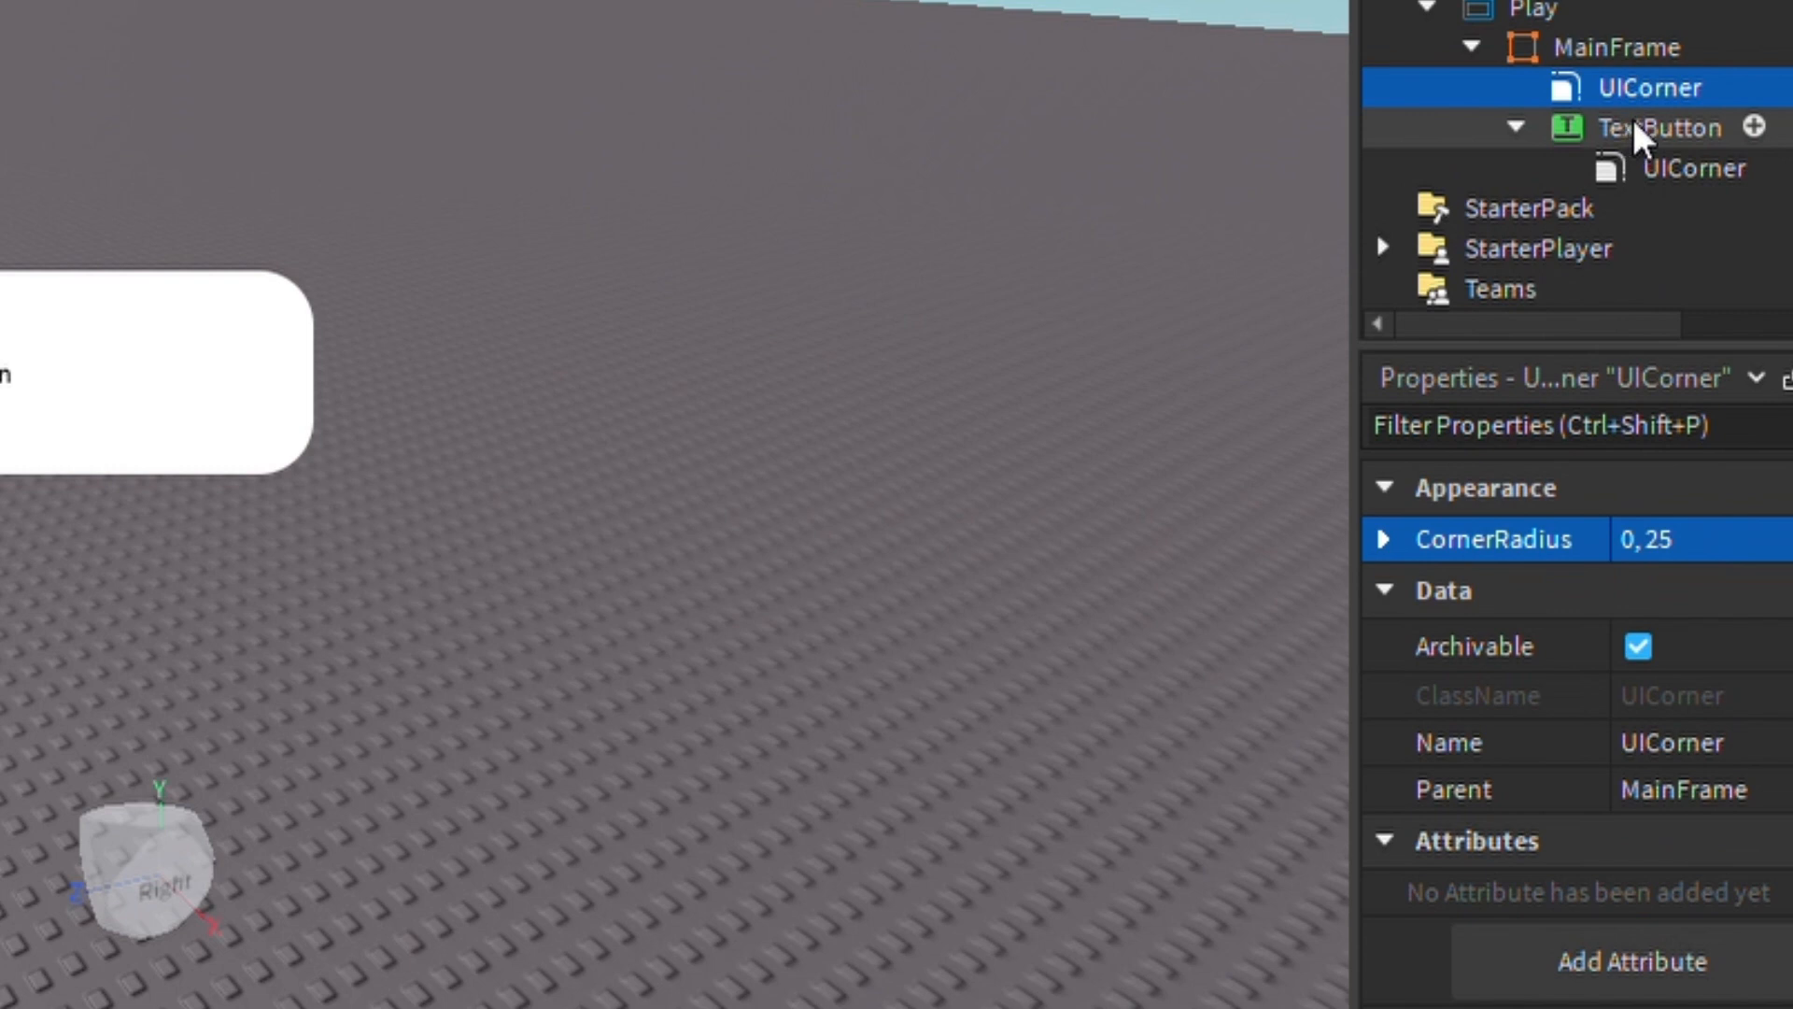
# Set the TextButton's Text to Play and choose the Creepster font face.
pyautogui.click(1665, 127)
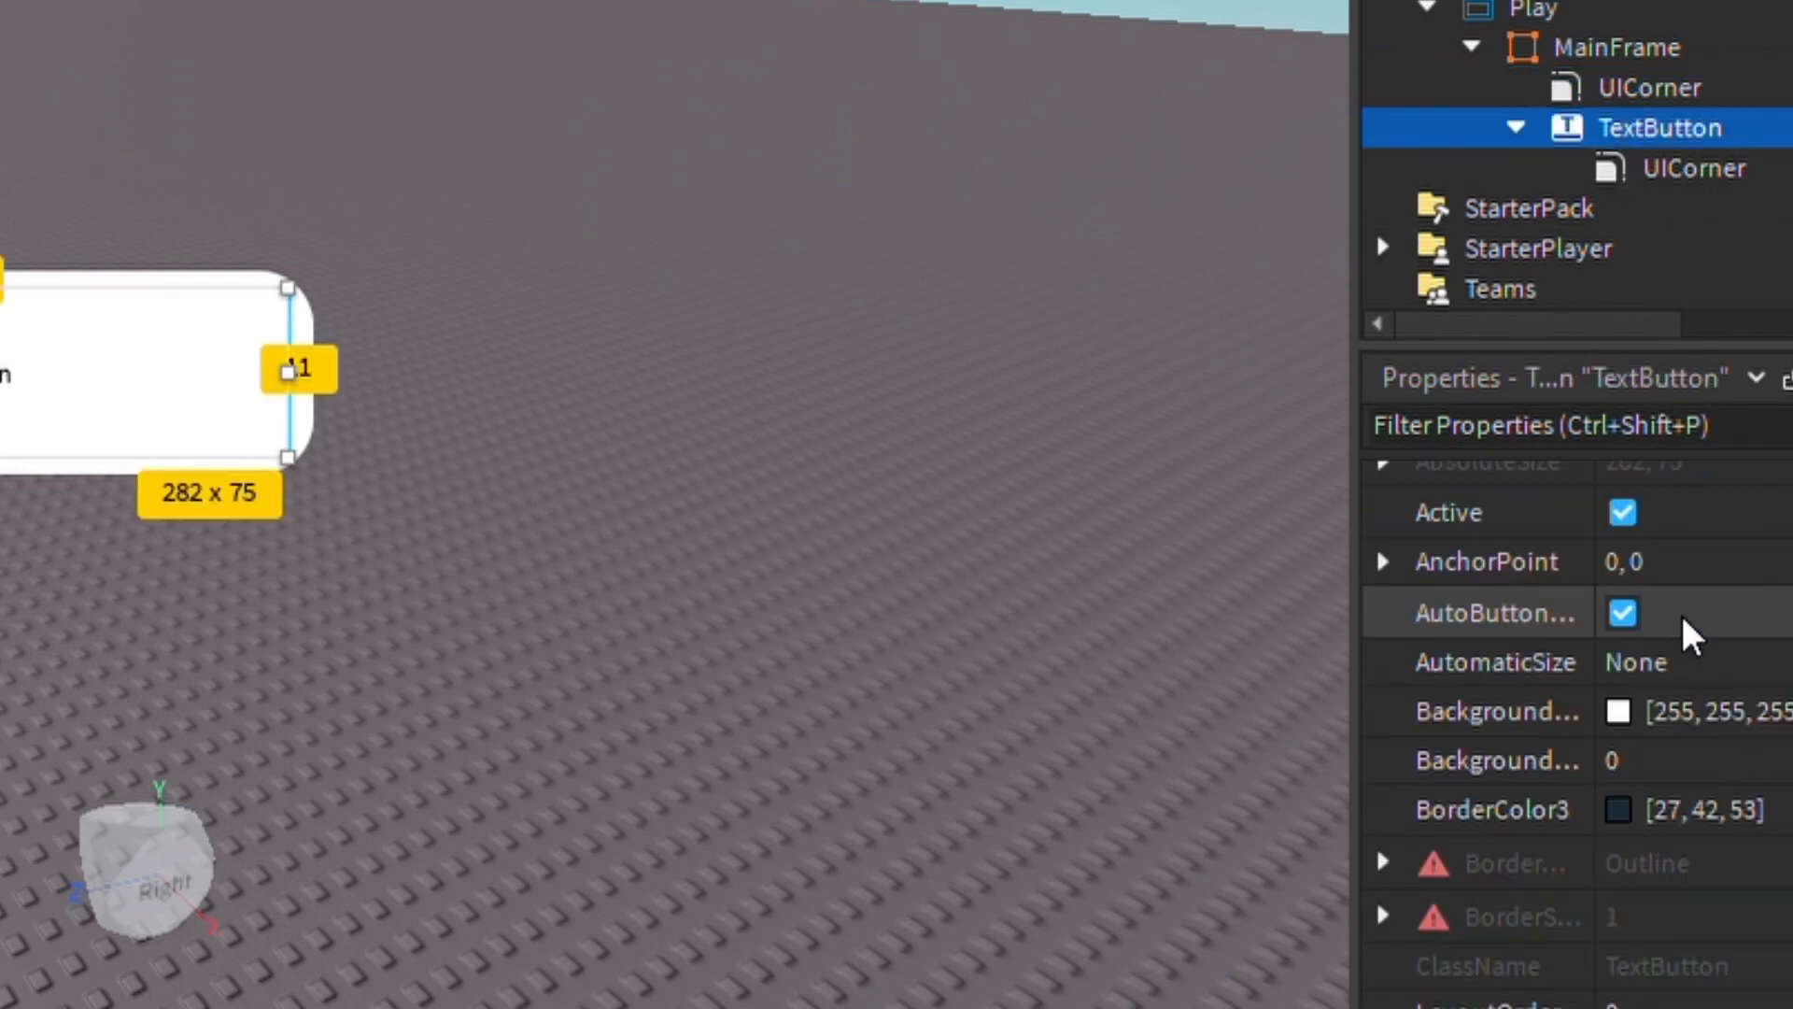
pyautogui.scroll(-3)
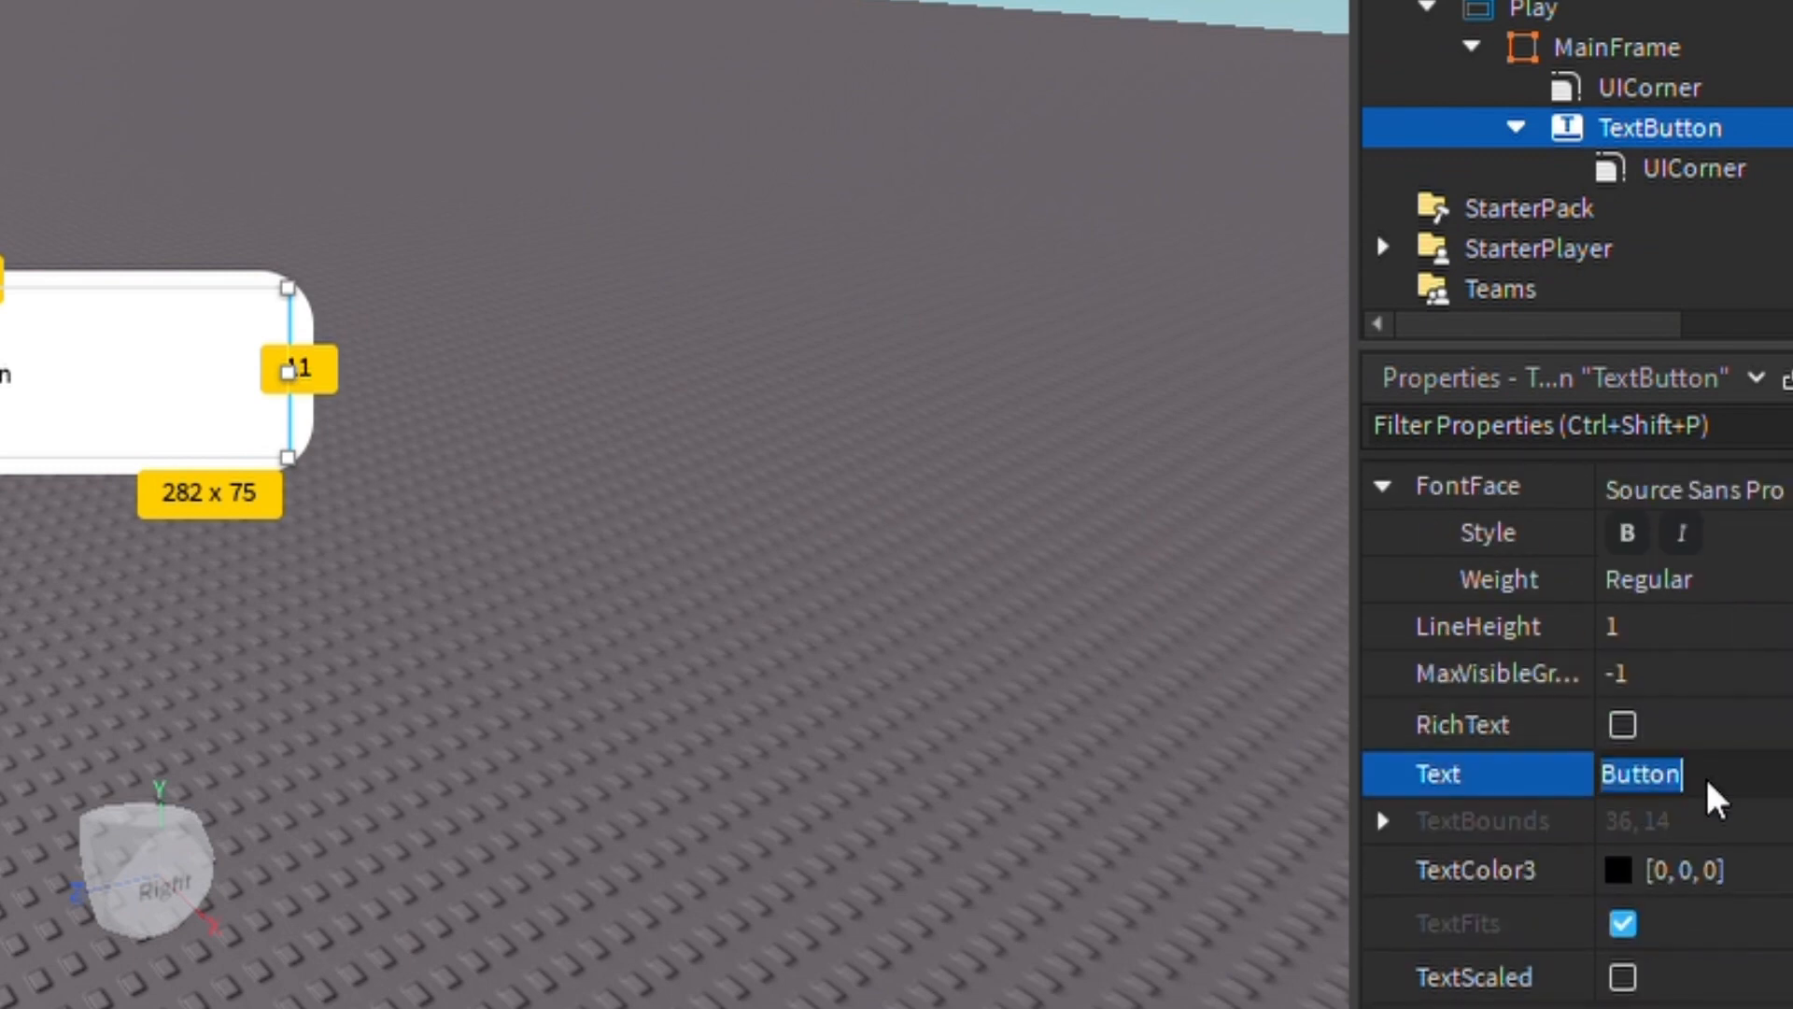
pyautogui.write('Play')
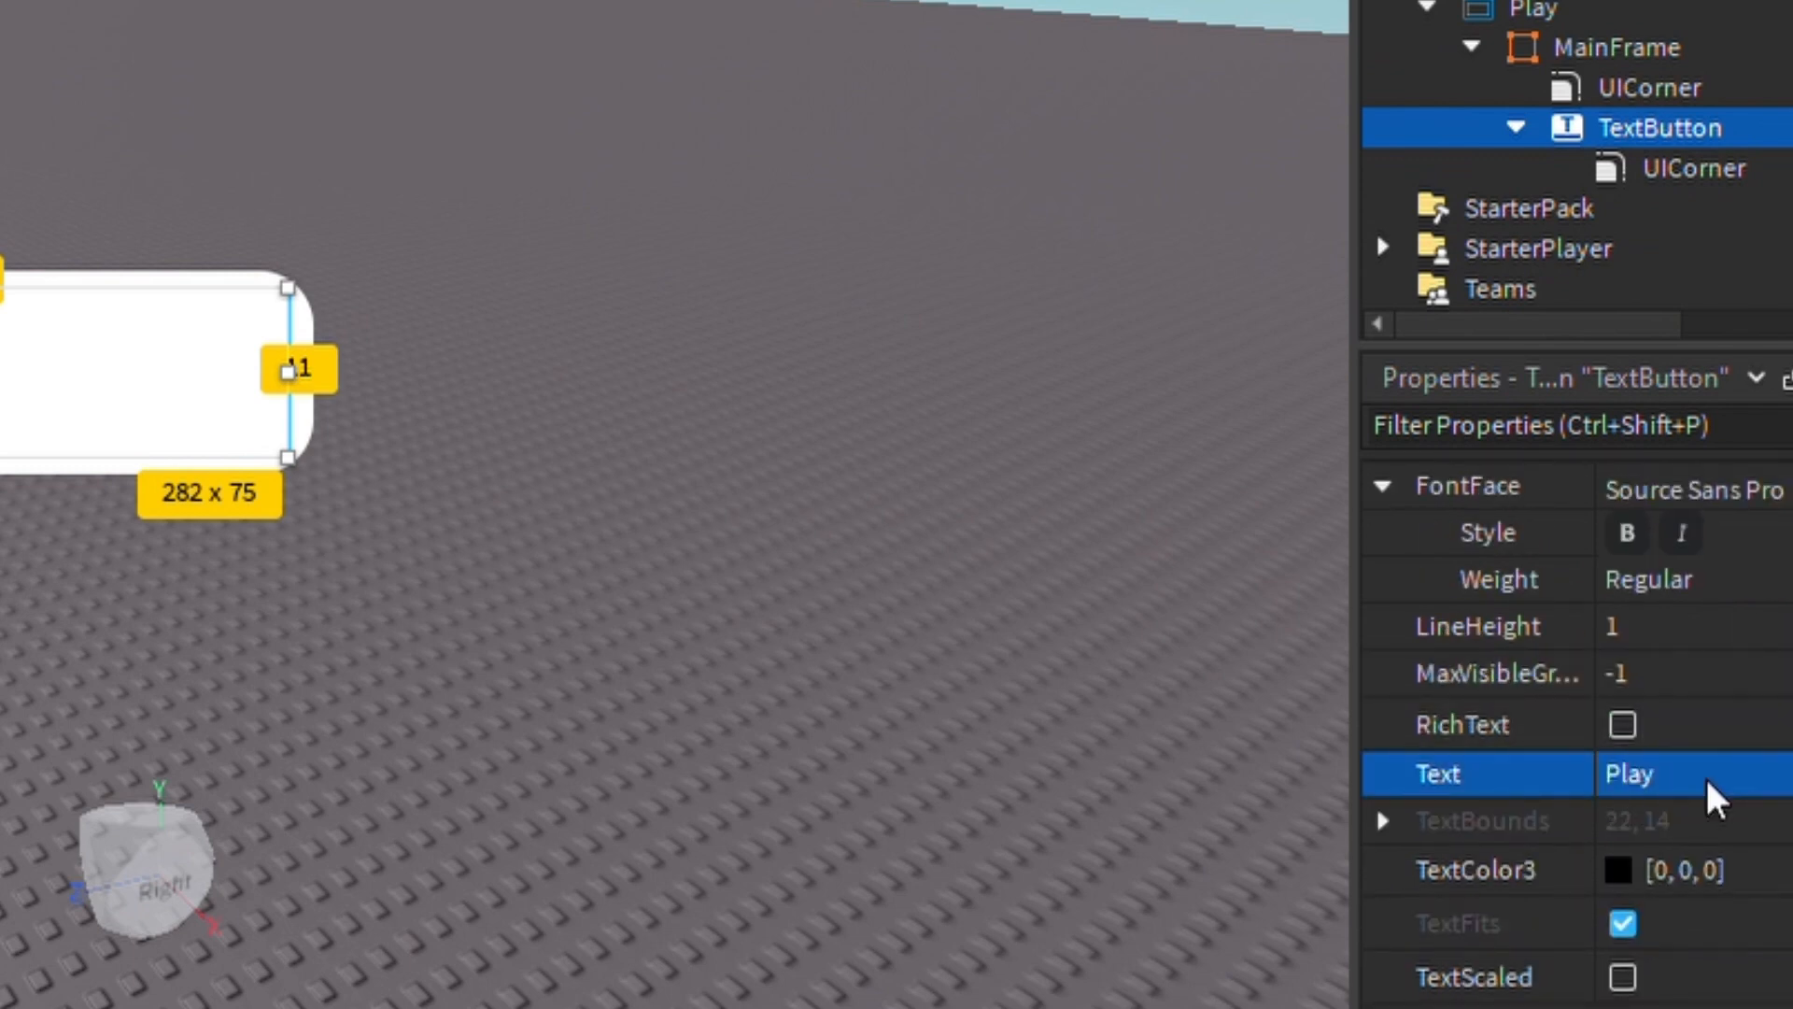
pyautogui.scroll(-3)
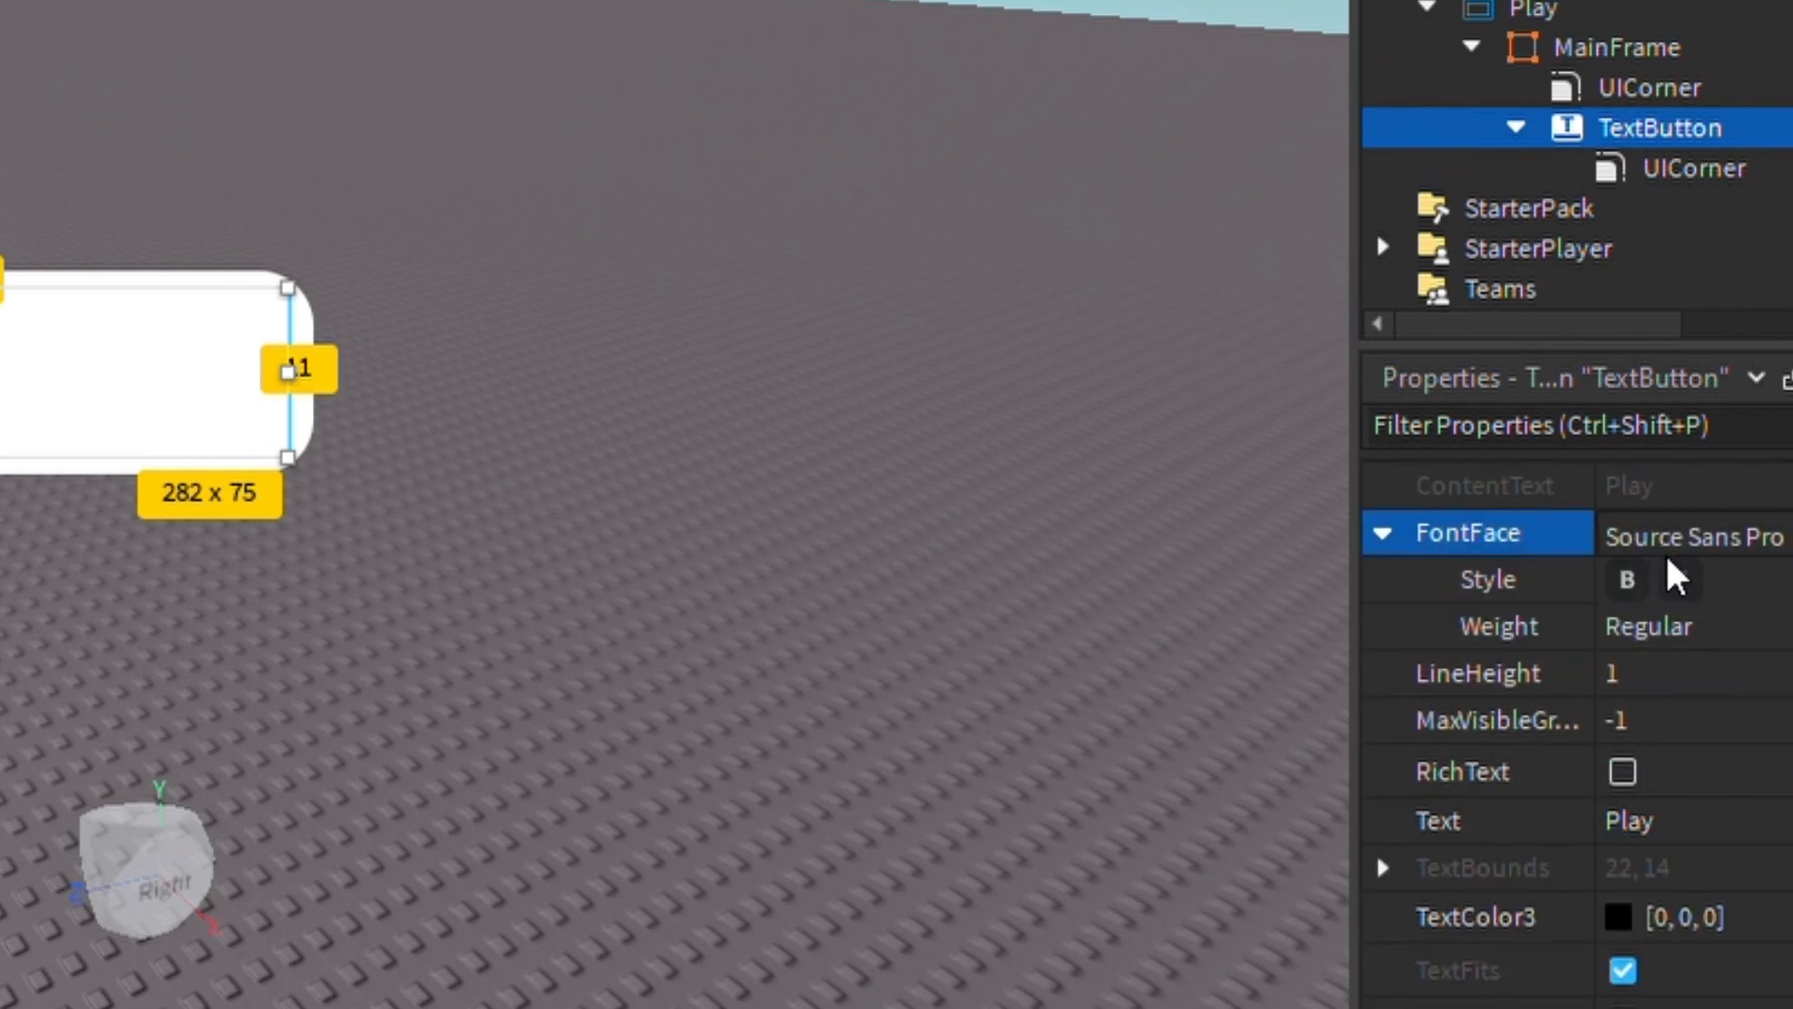
pyautogui.click(1693, 533)
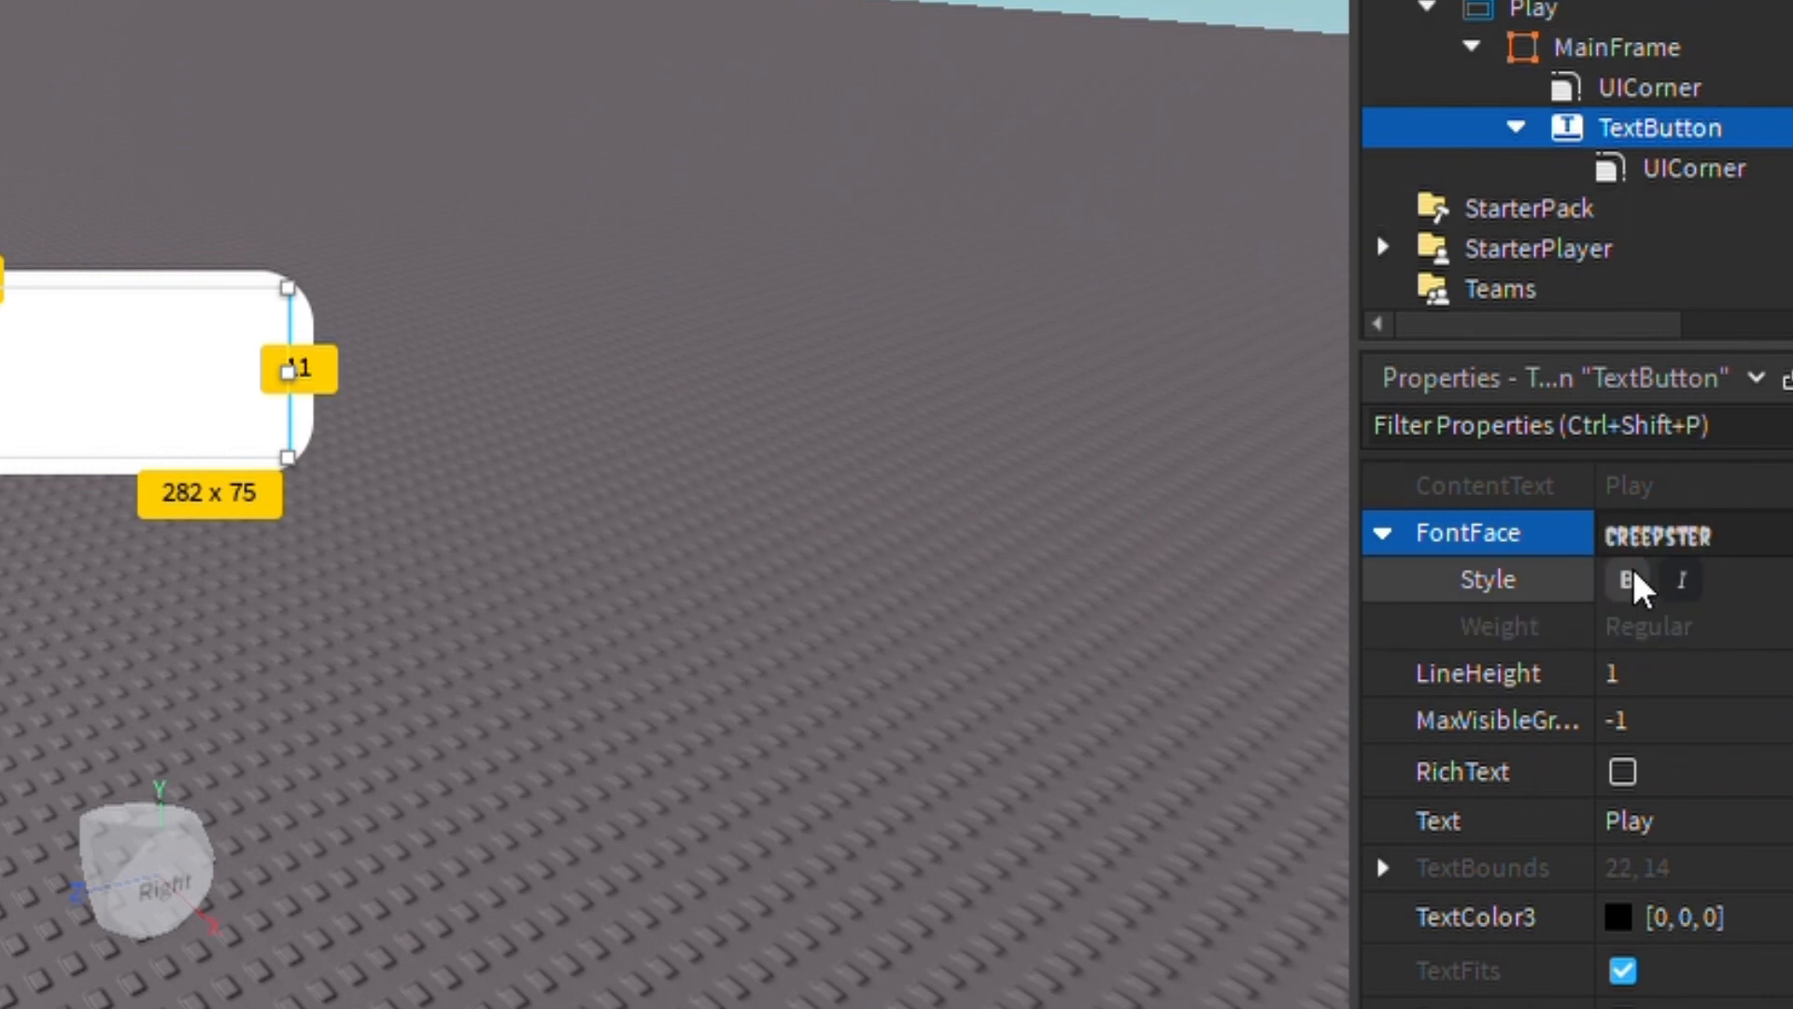
pyautogui.scroll(-3)
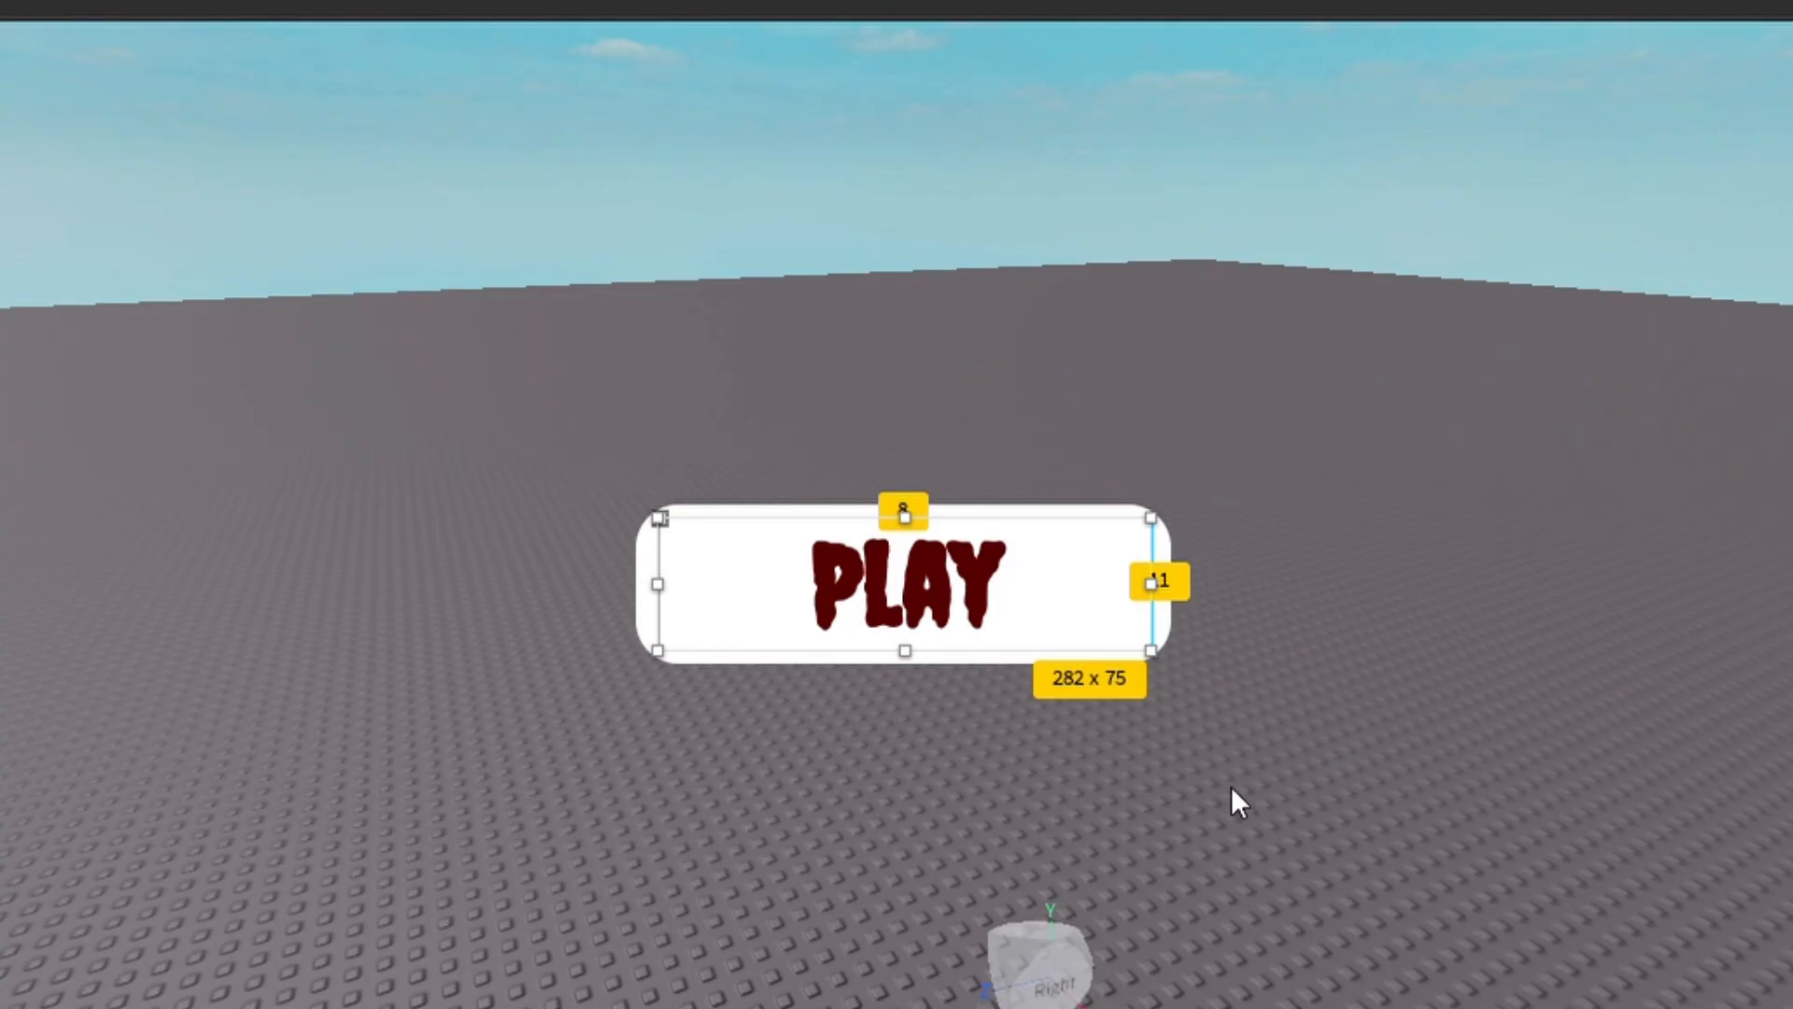
pyautogui.moveTo(1563, 686)
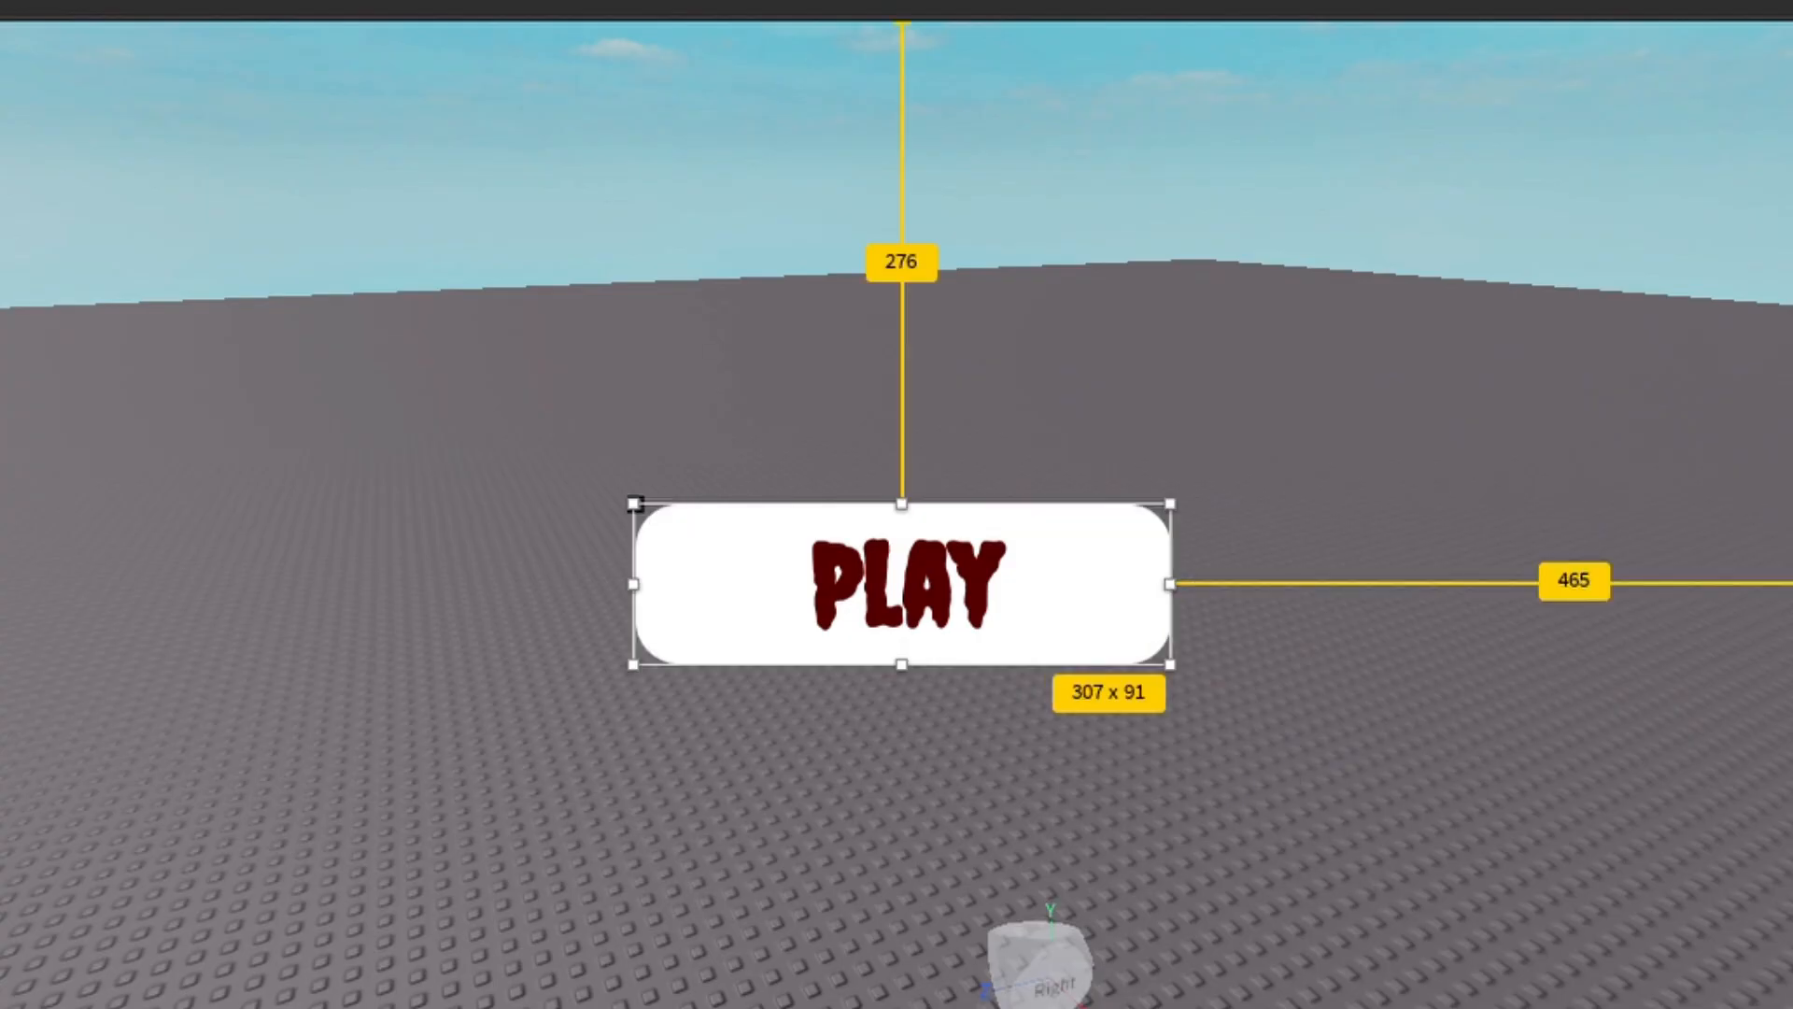
# Insert a LocalScript into the TextButton and open it for editing.
pyautogui.click(1660, 127)
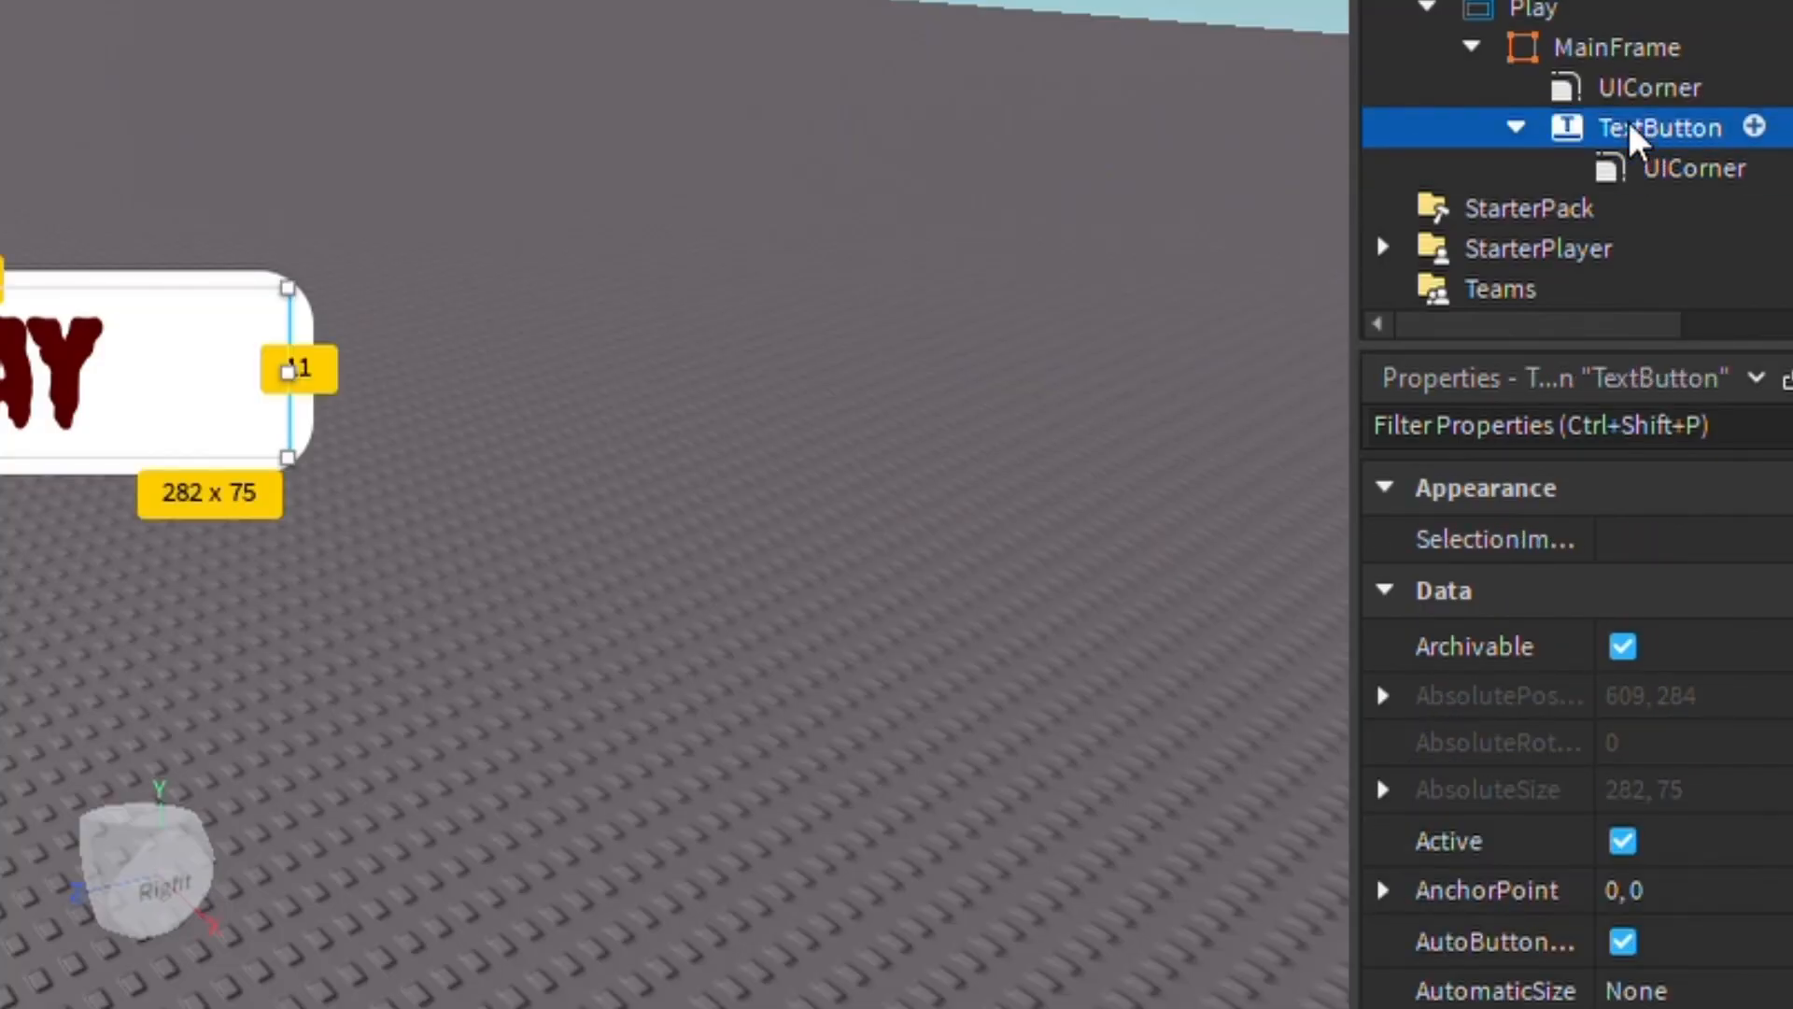
pyautogui.moveTo(1751, 143)
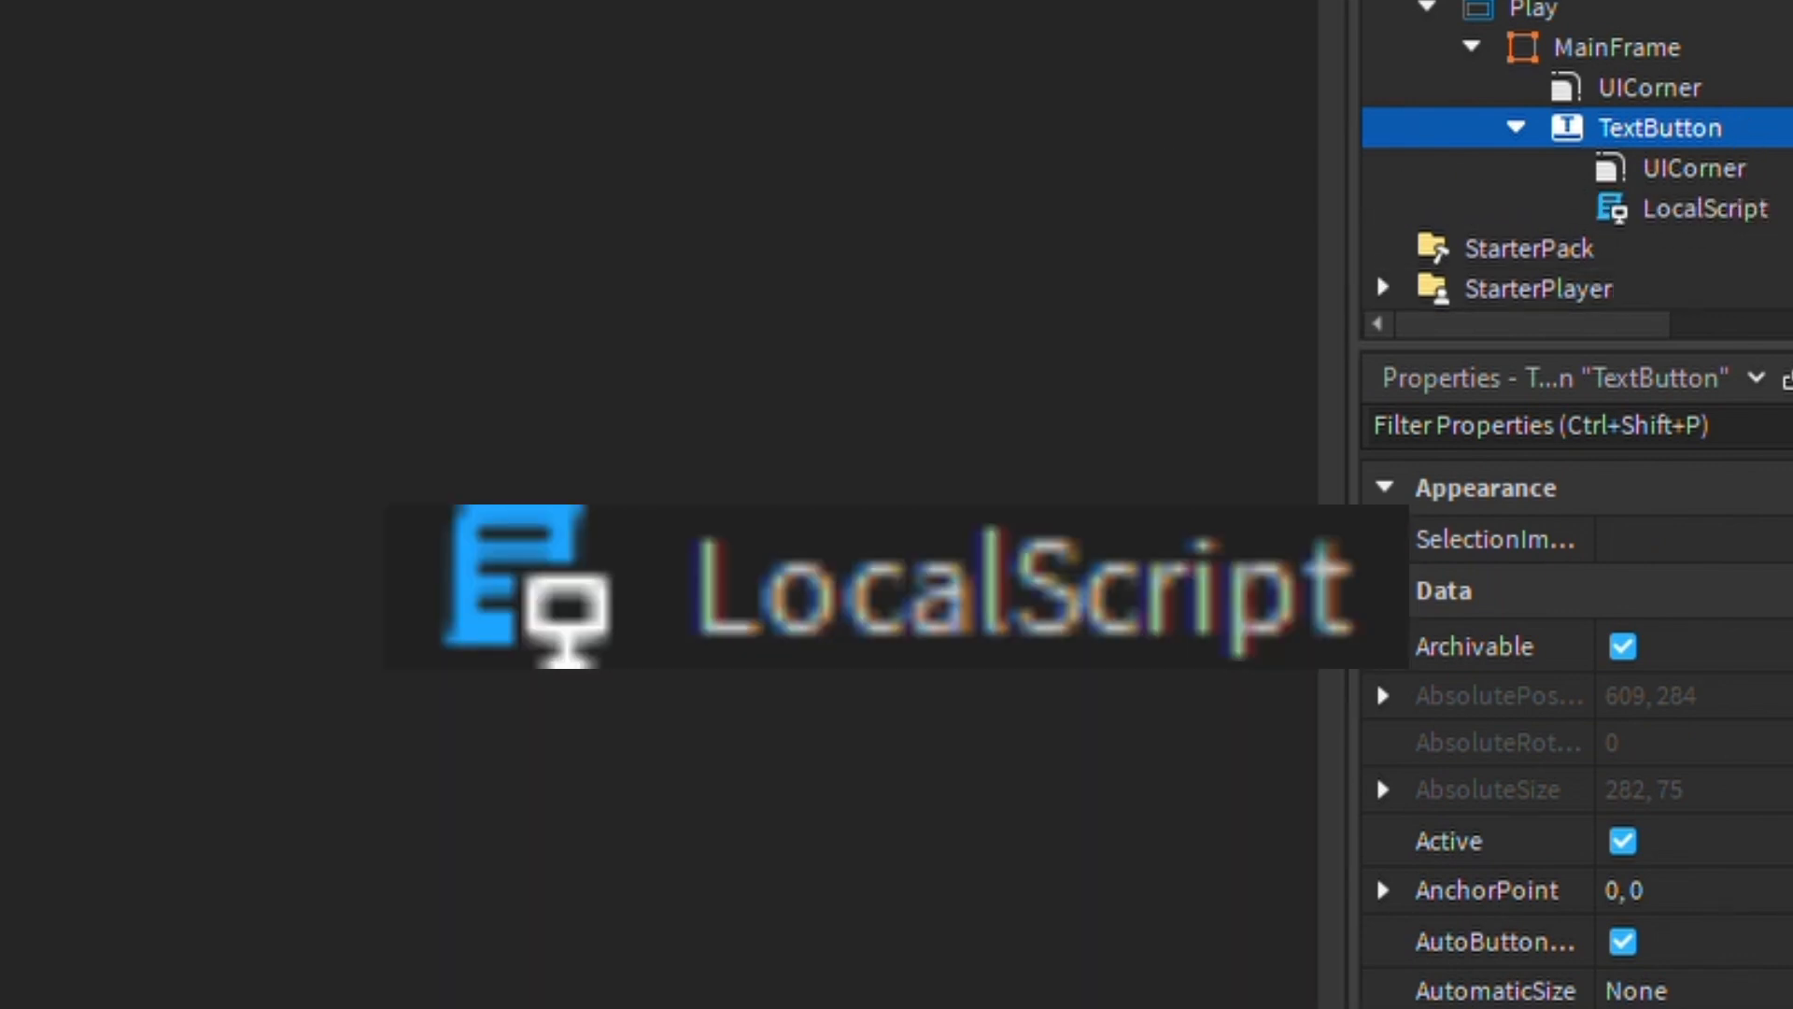
pyautogui.doubleClick(1702, 208)
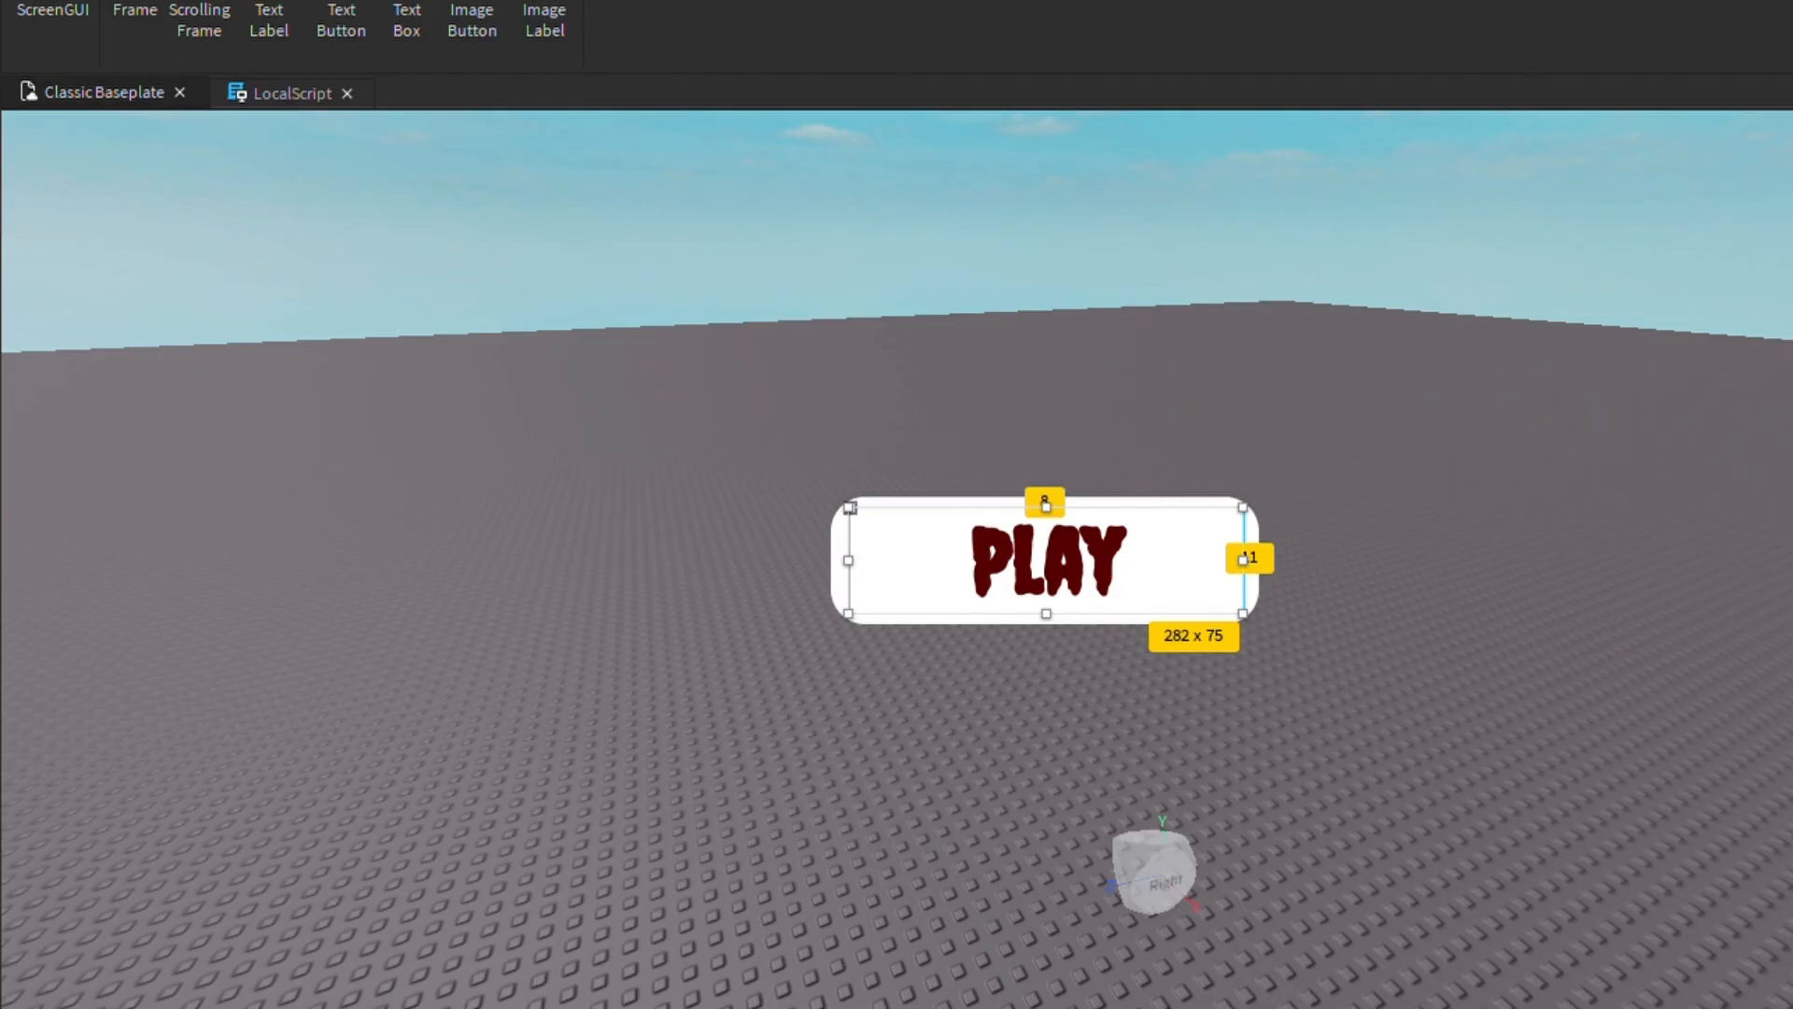
pyautogui.moveTo(681, 520)
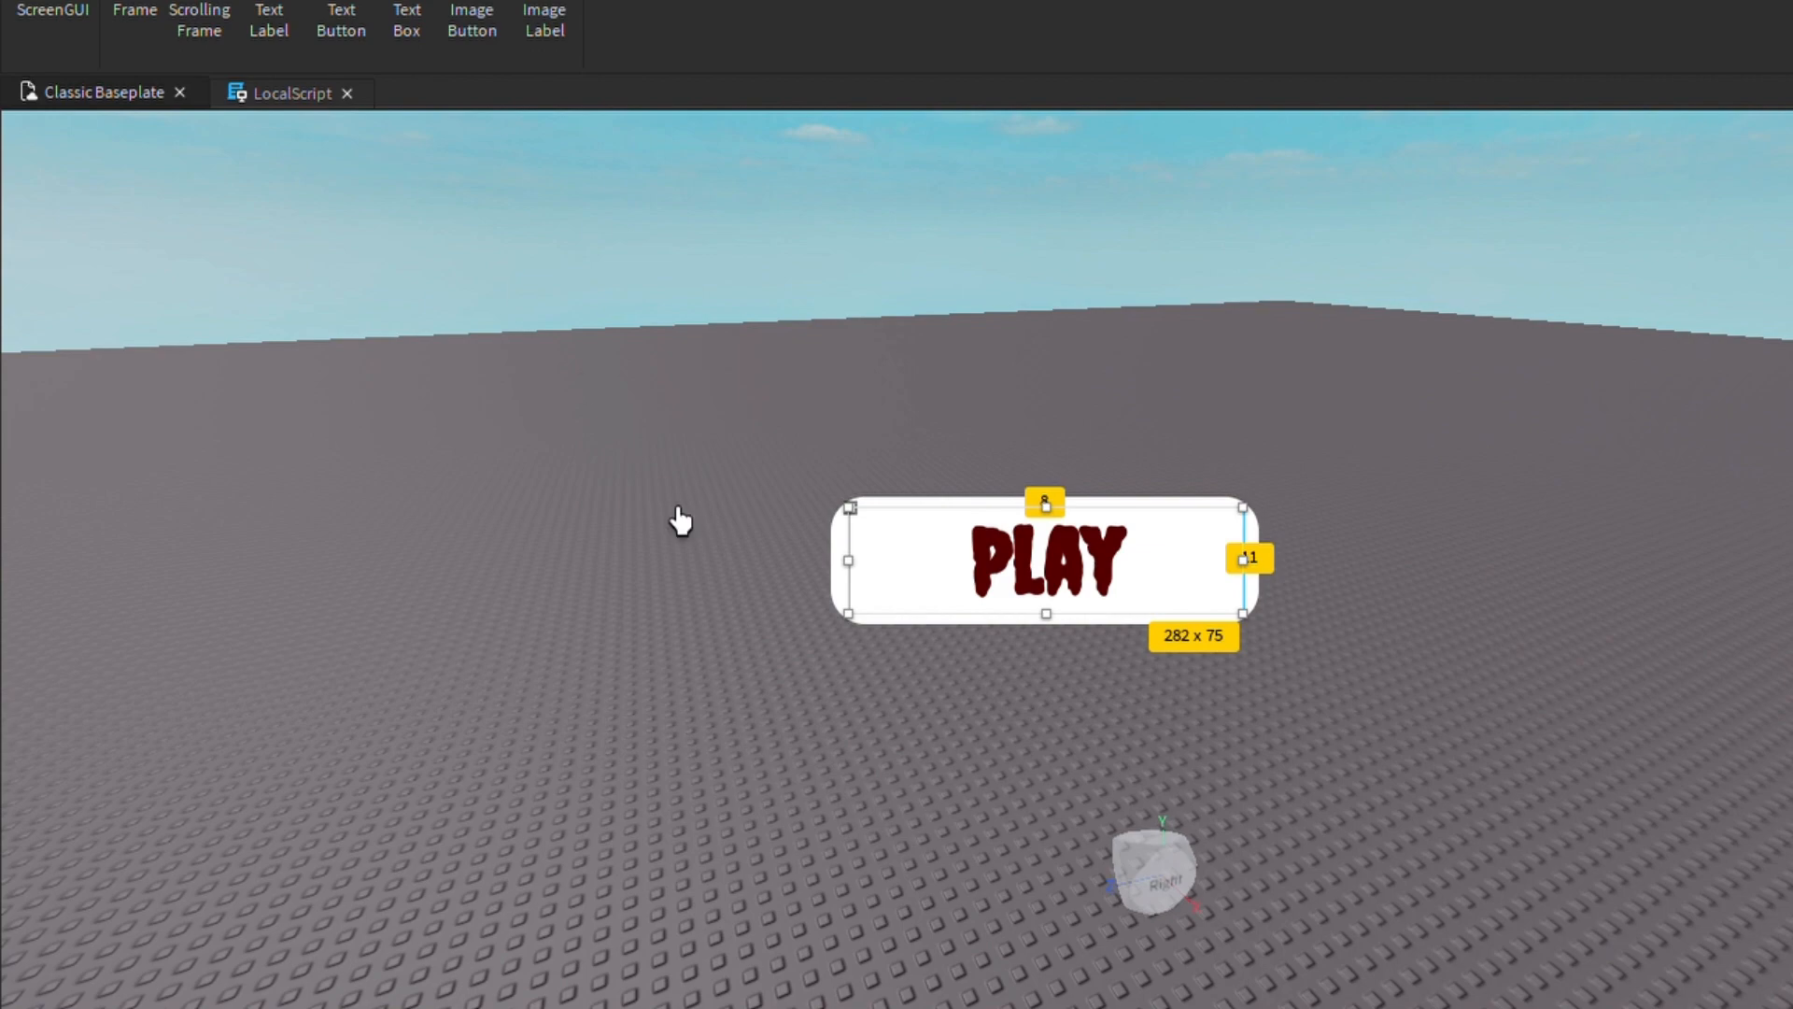